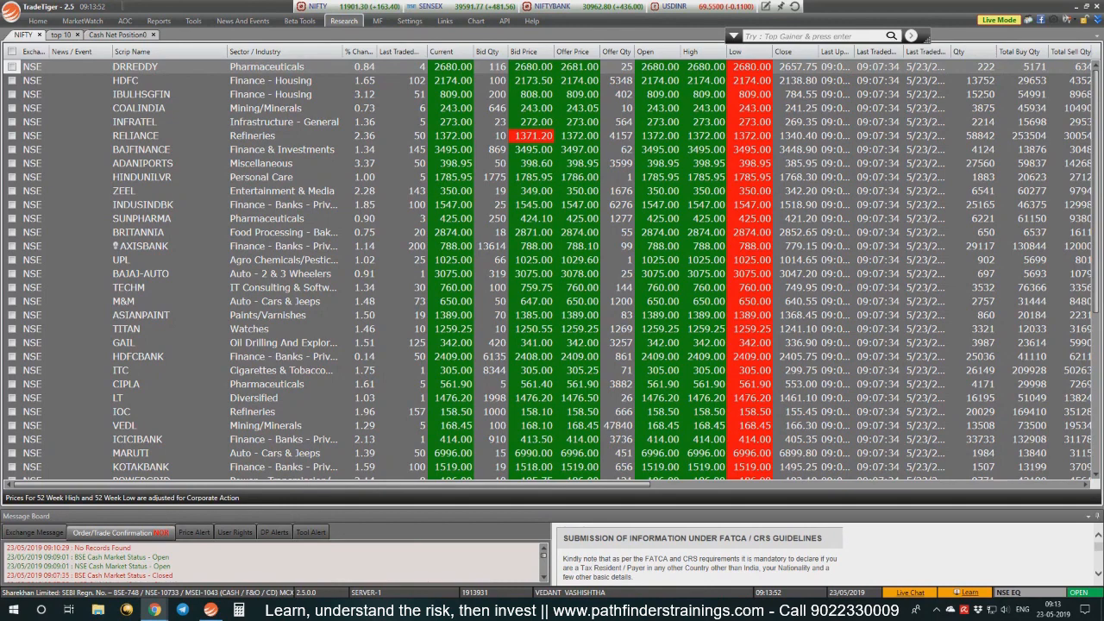
# Bring up the DCBBANK sell order form over the overbought scan watchlist.
pyautogui.click(806, 36)
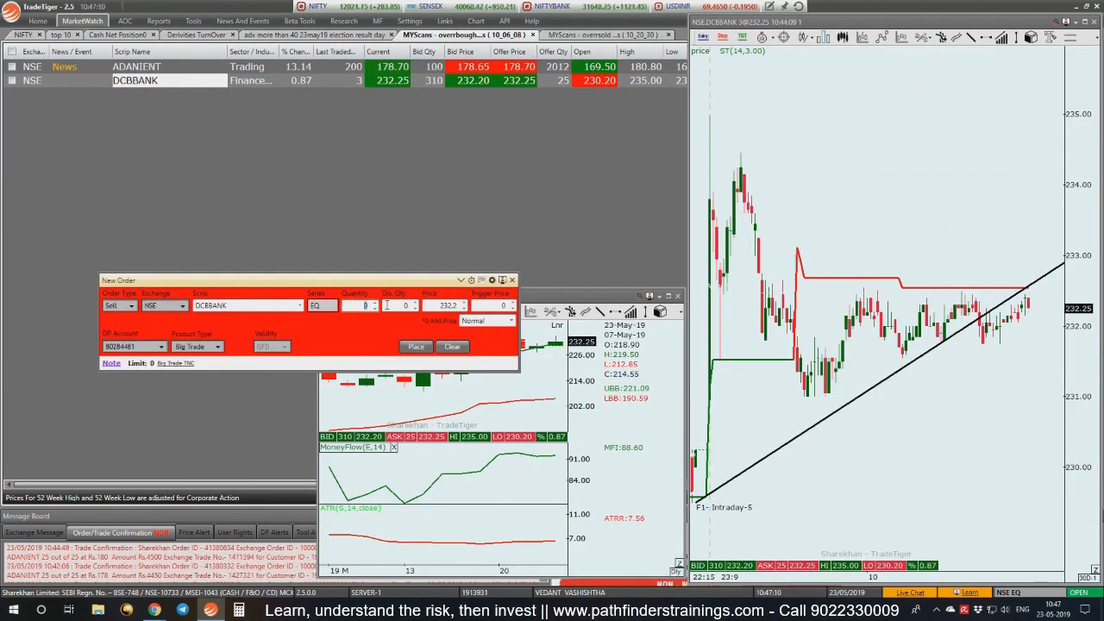
# Short sell 850 DCBBANK shares at market and view the net position report.
pyautogui.write('850')
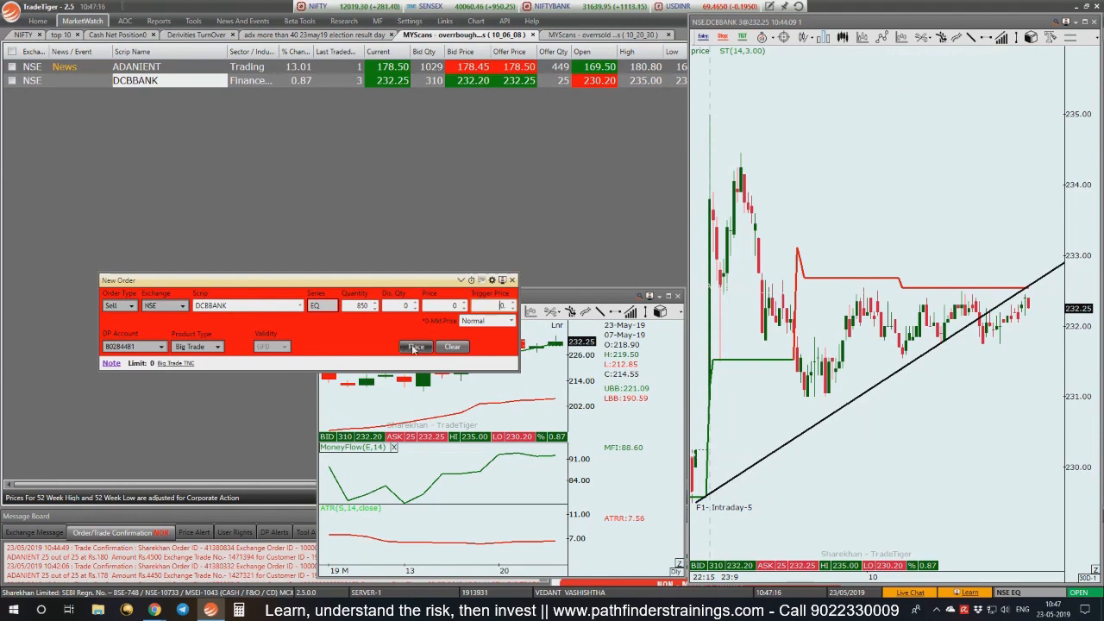
pyautogui.click(414, 346)
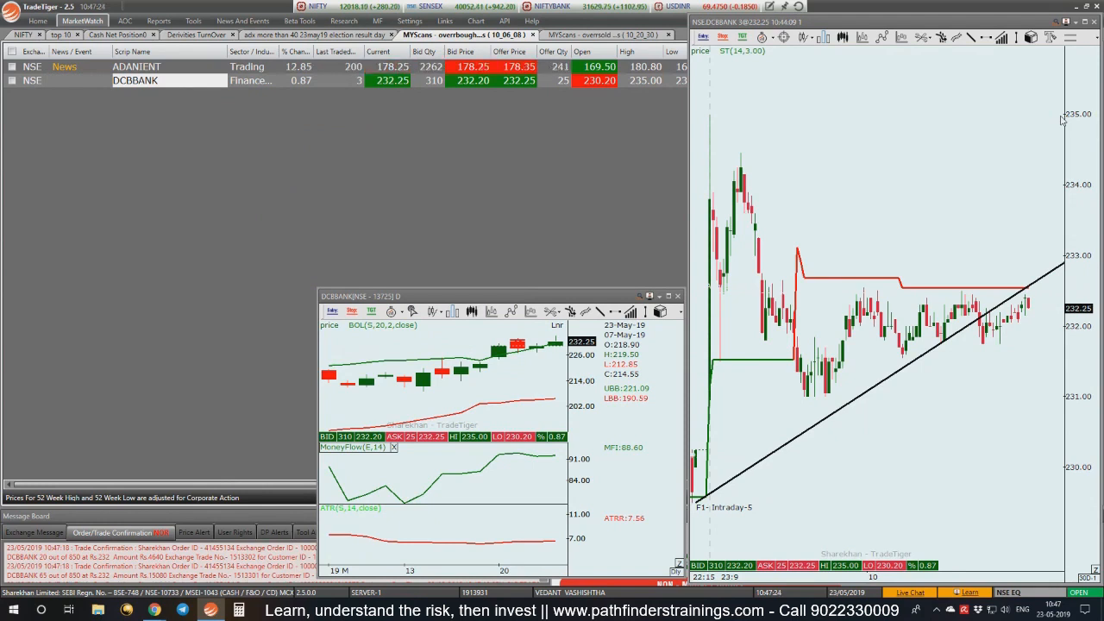
pyautogui.click(158, 21)
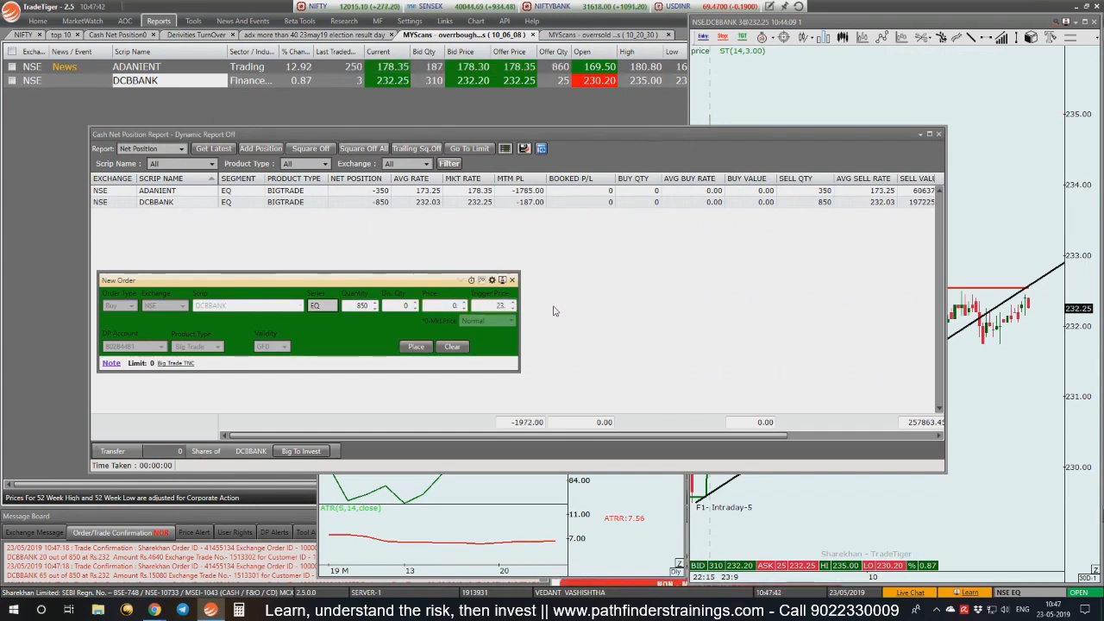
# Place a stop-loss buy for 850 DCBBANK at trigger 236 and refresh net positions.
pyautogui.write('238')
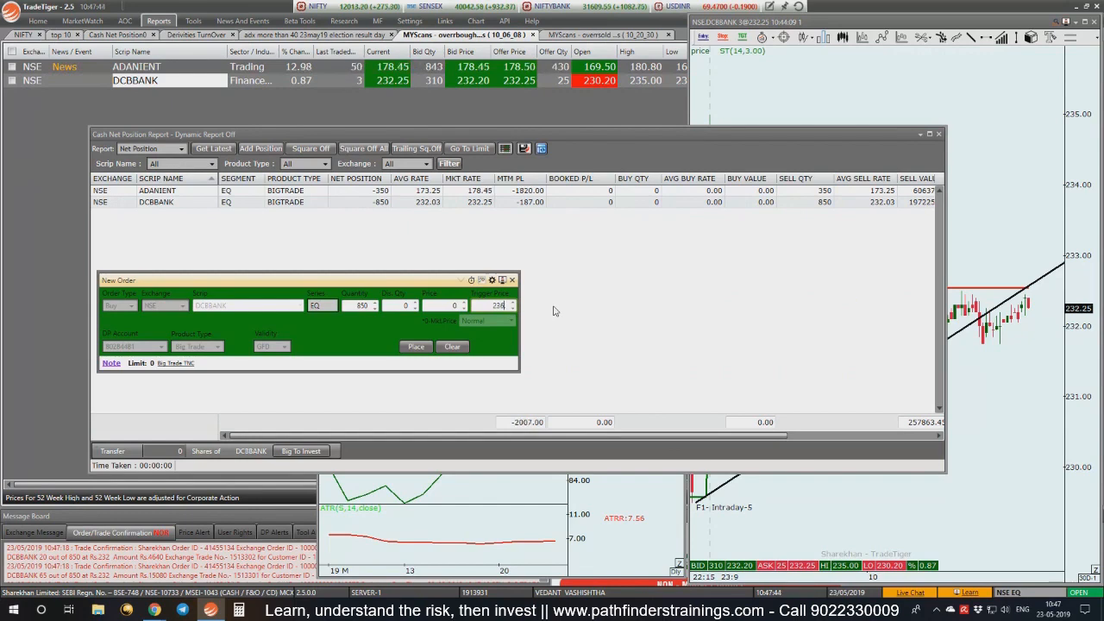
pyautogui.click(415, 346)
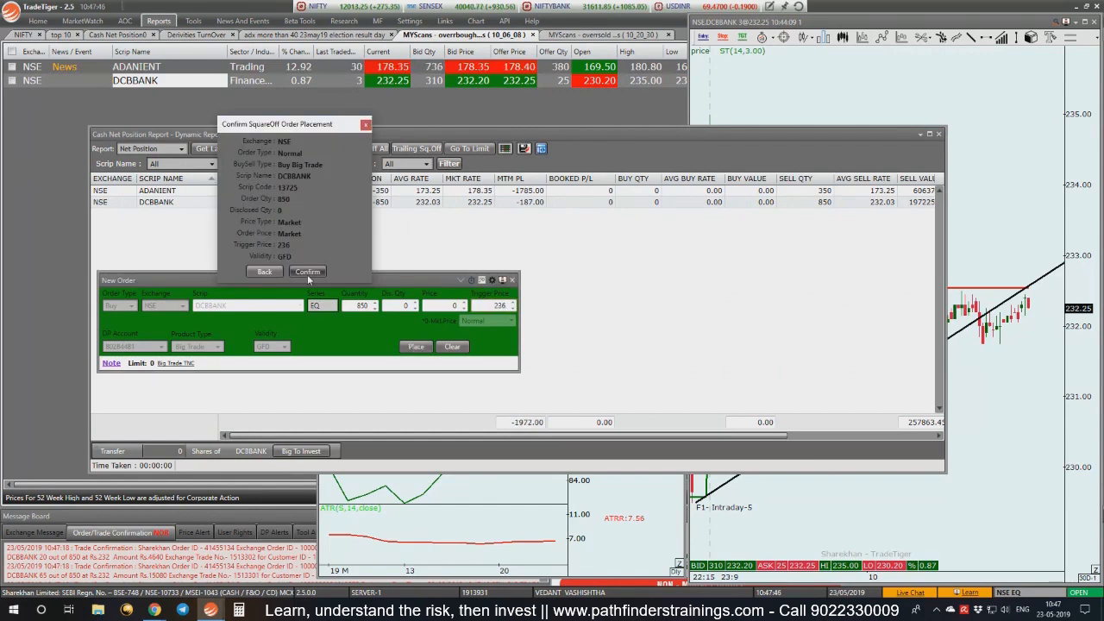
pyautogui.click(307, 271)
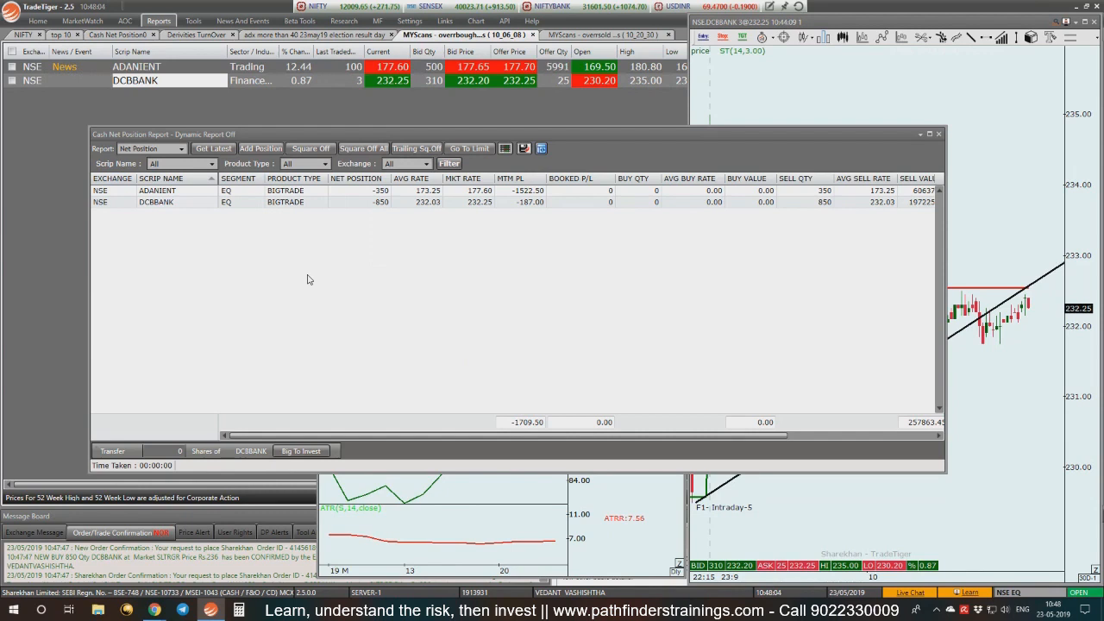
pyautogui.click(213, 147)
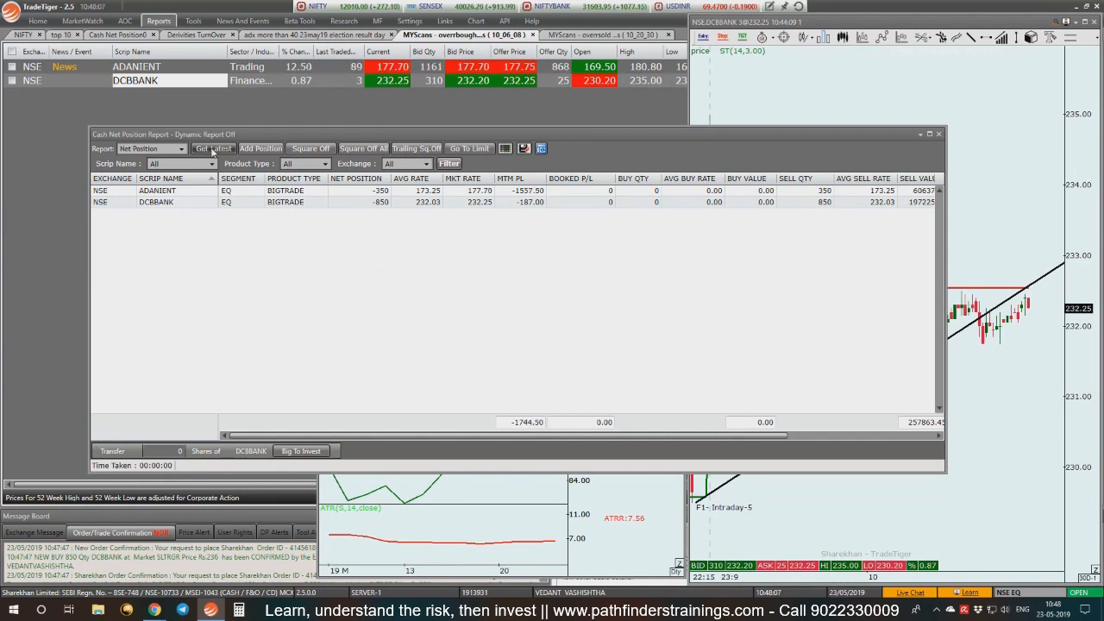
pyautogui.click(213, 148)
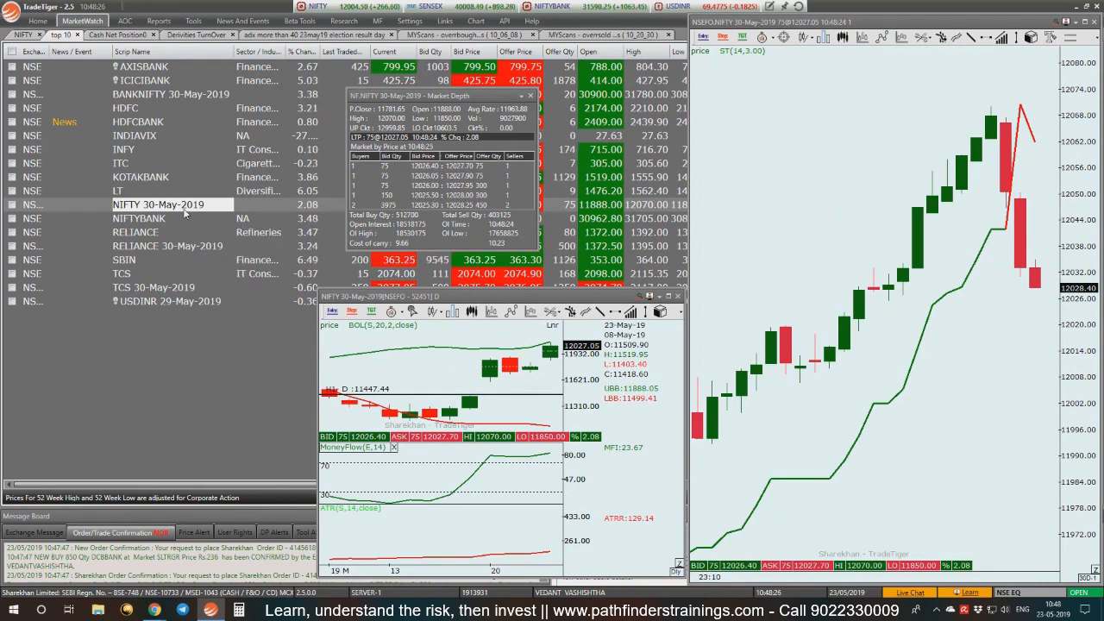
# Submit a bracket sell of 75 NIFTY 30-May-2019 futures with stop-loss 12075.
pyautogui.rightClick(159, 204)
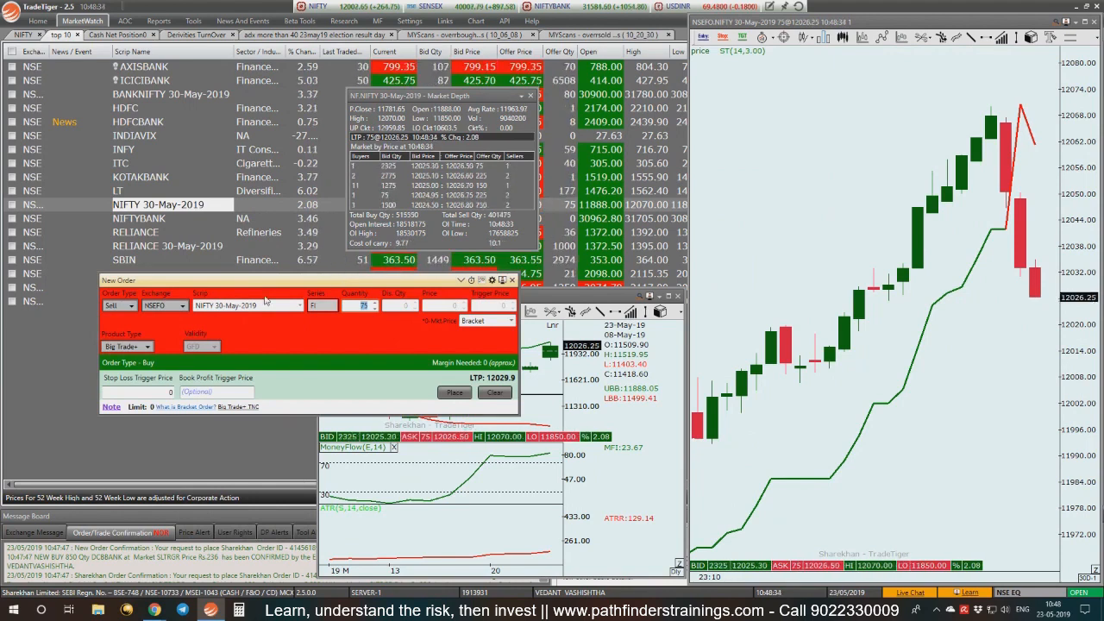
pyautogui.write('12')
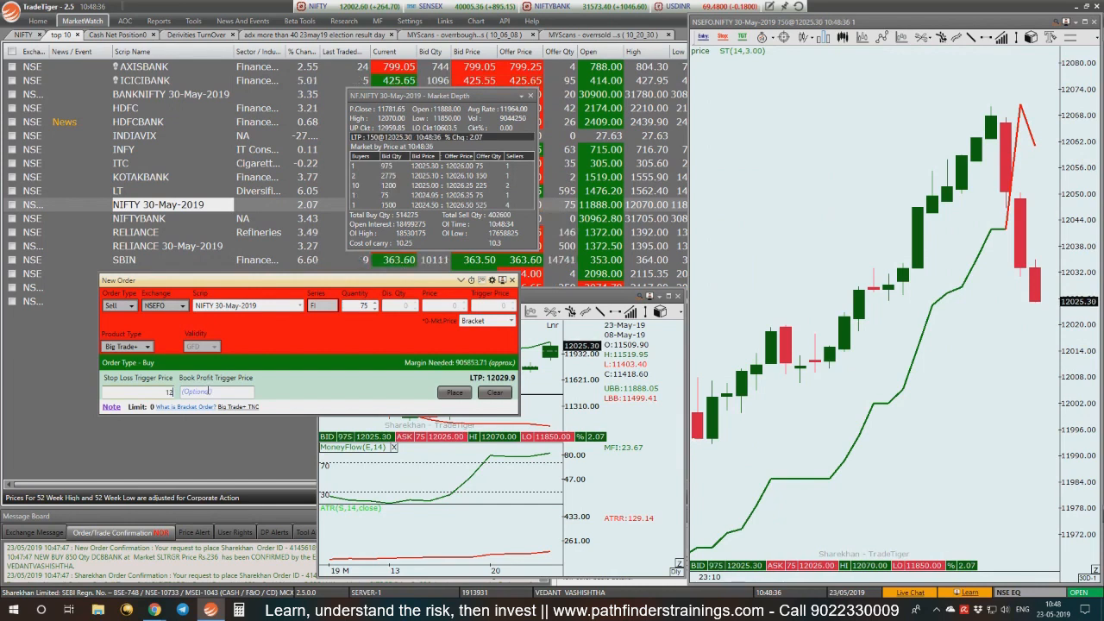
pyautogui.write('12075')
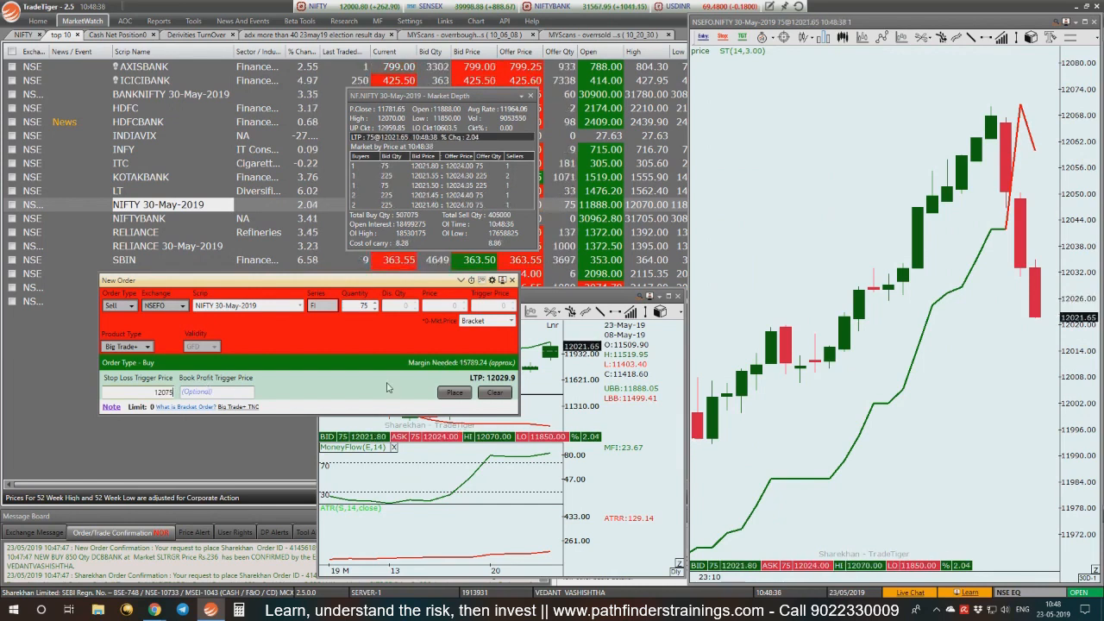
pyautogui.click(454, 392)
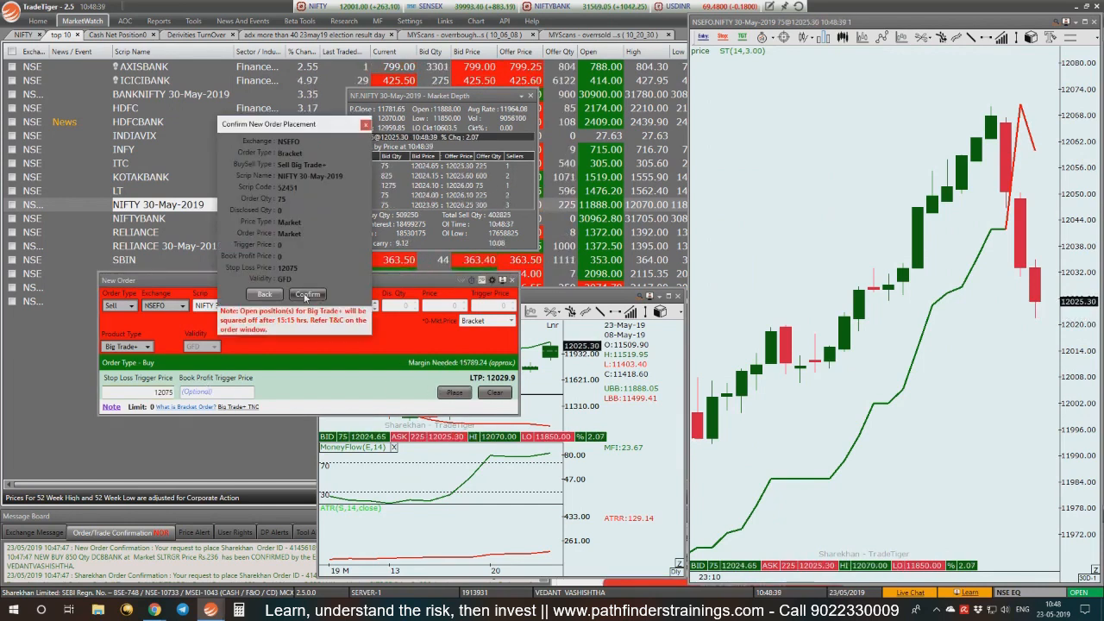
pyautogui.click(308, 295)
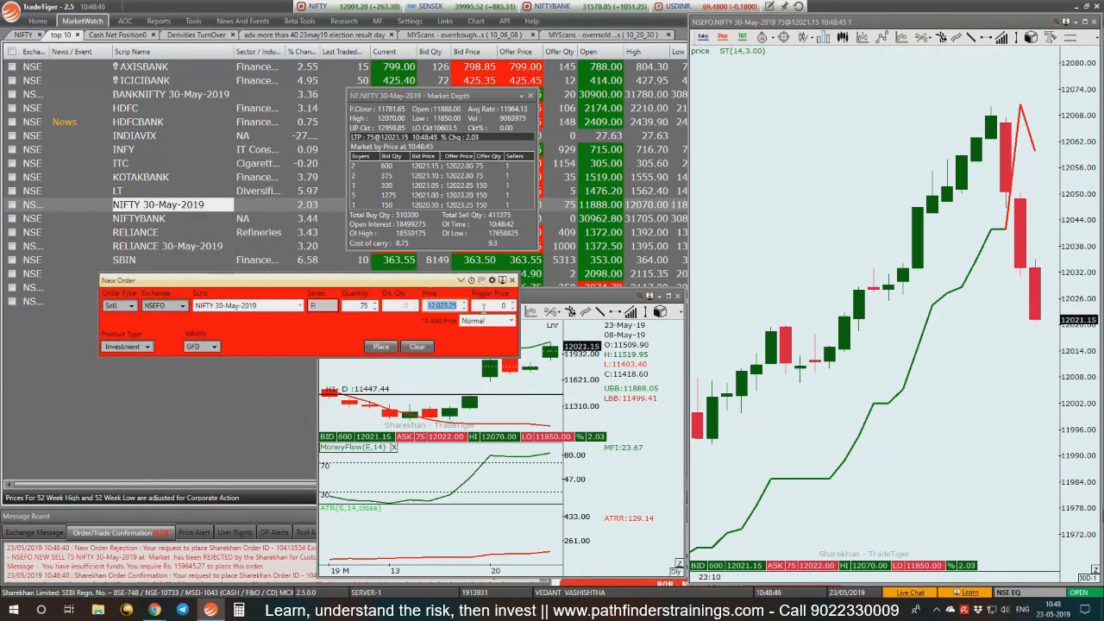
# Resend the 75 NIFTY sell as a normal order, filled near 12023.6.
pyautogui.click(380, 346)
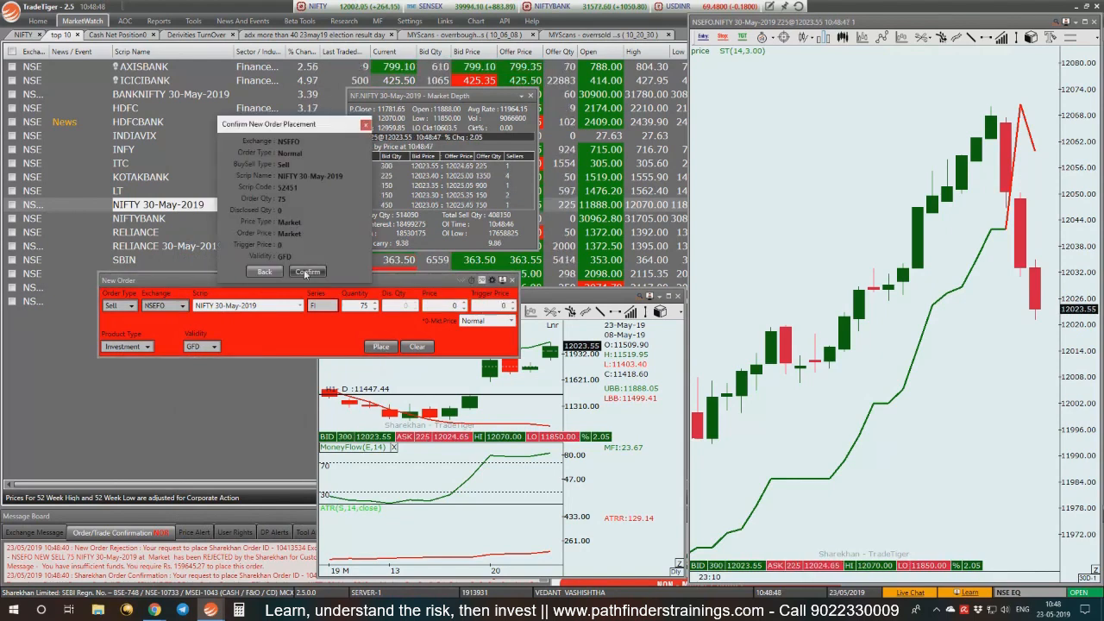
pyautogui.click(307, 271)
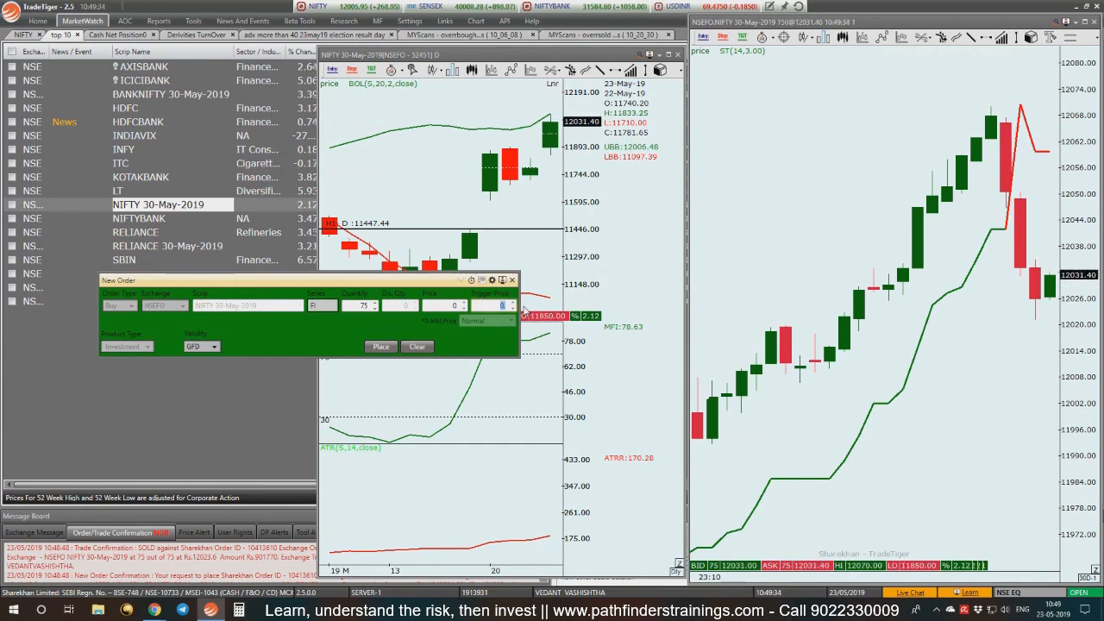
# Place a stop-loss buy for 75 NIFTY 30-May futures with trigger 12100.
pyautogui.write('12100')
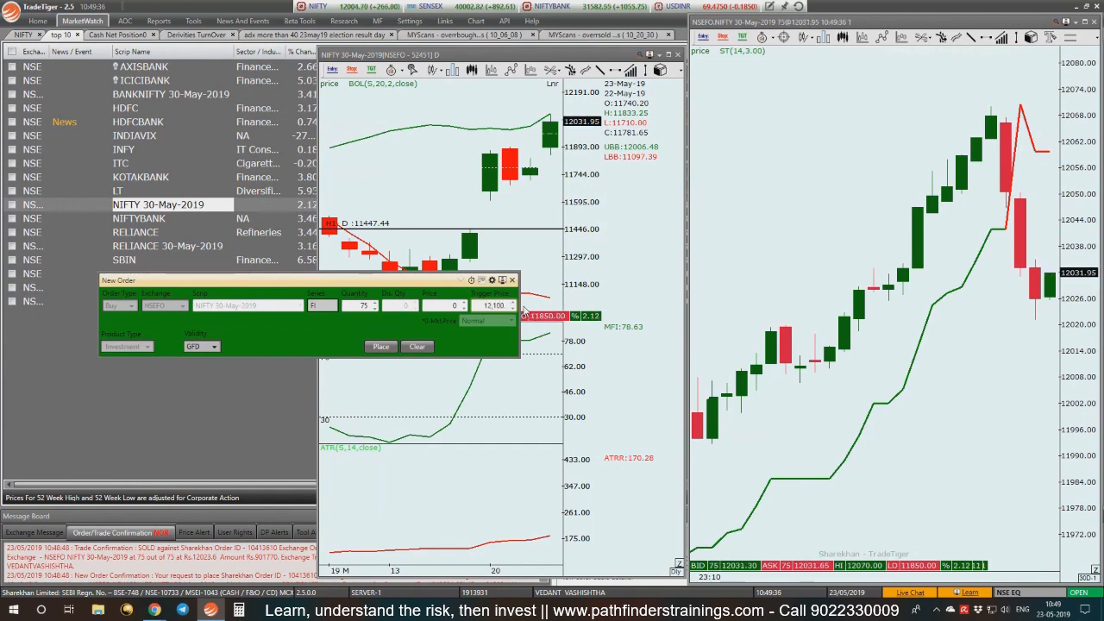
pyautogui.click(380, 346)
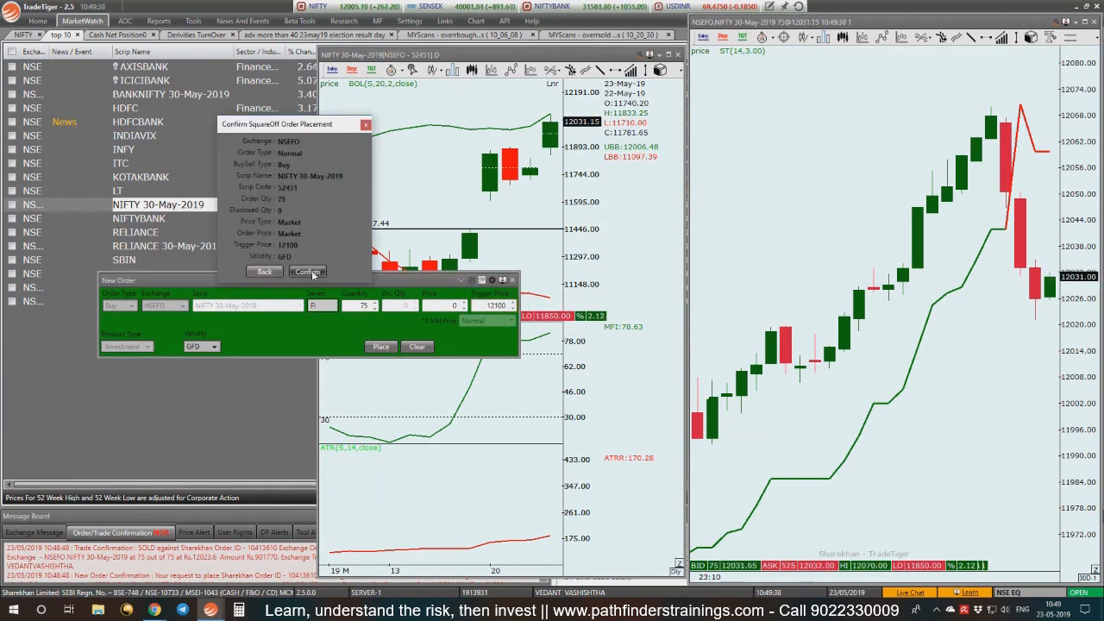
pyautogui.click(308, 270)
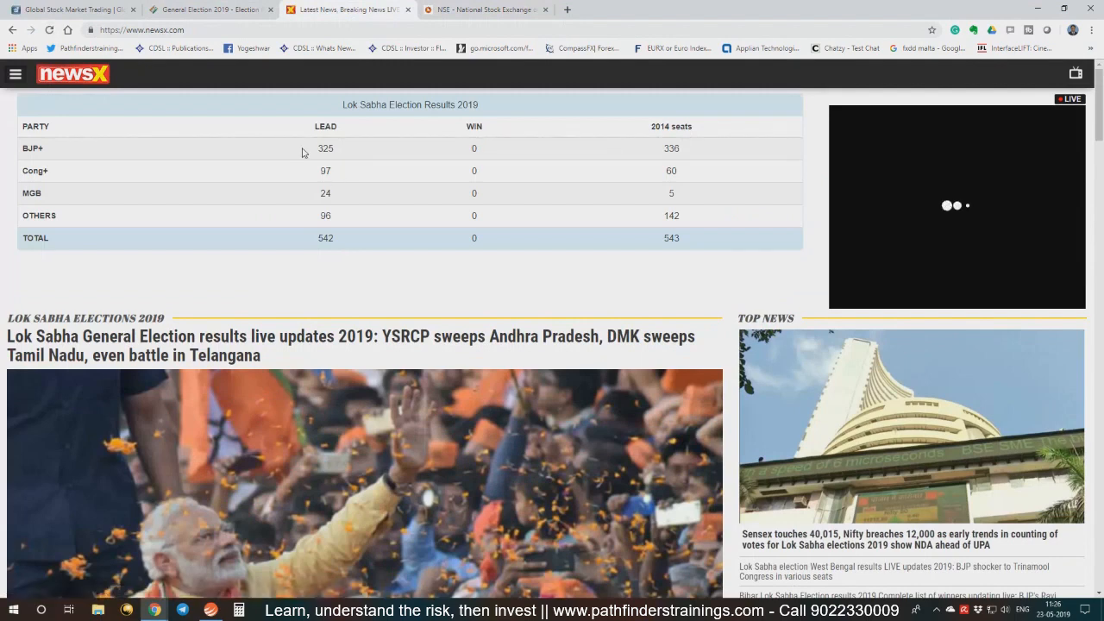
pyautogui.moveTo(296, 210)
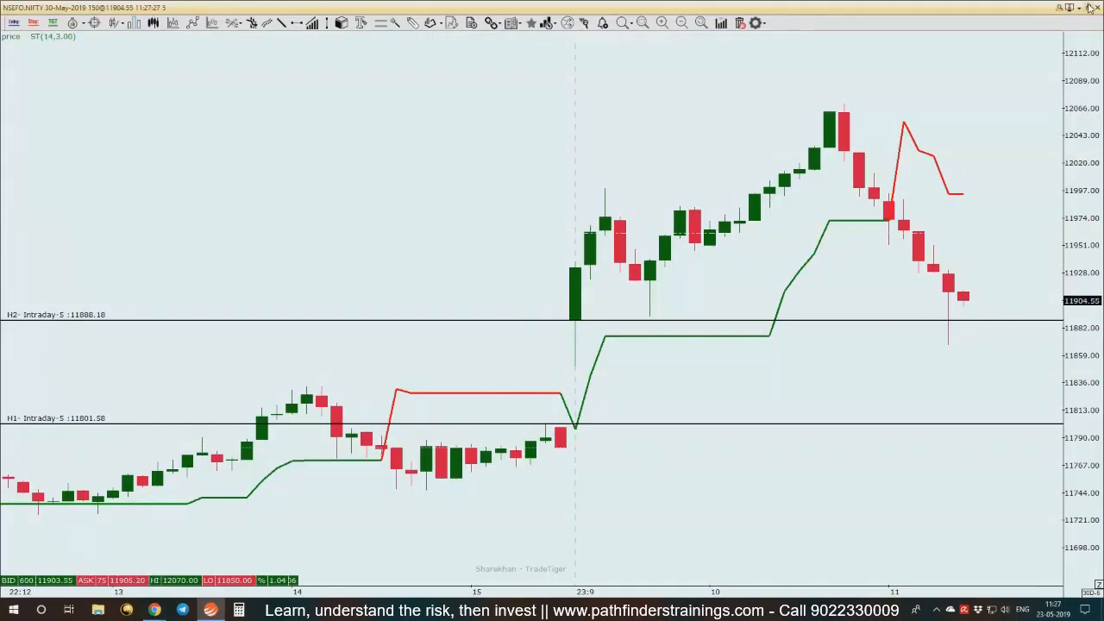
# Restore the window to the top 10 watchlist beside the BANKNIFTY chart.
pyautogui.click(1080, 7)
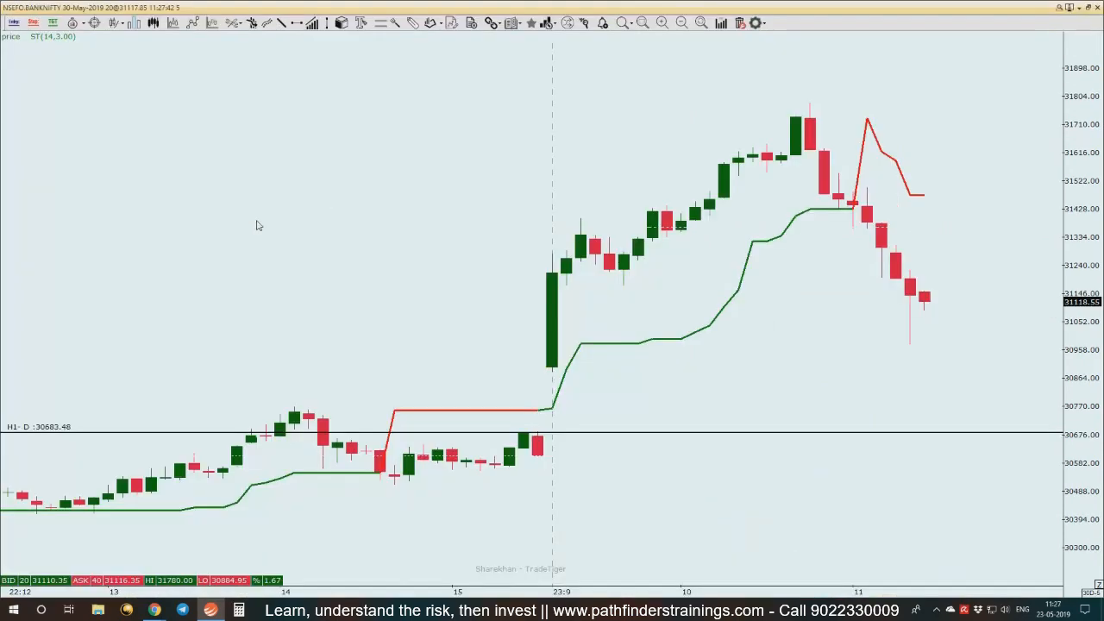
pyautogui.moveTo(296, 23)
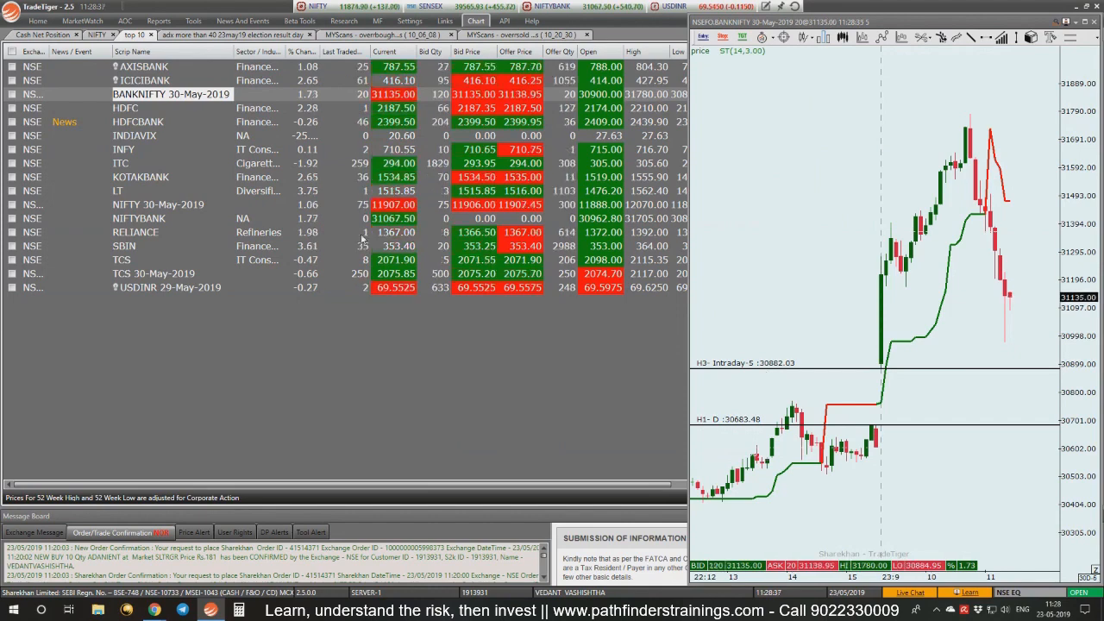
pyautogui.click(159, 20)
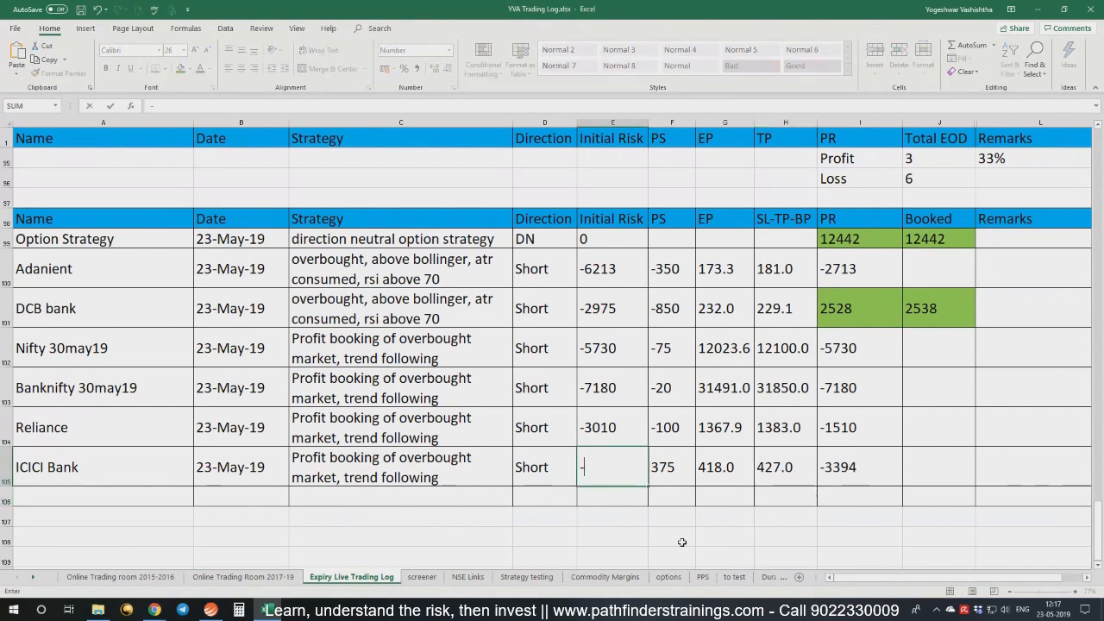
# Log ICICI Bank's initial risk in Excel (total -28502) and return to TradeTiger.
pyautogui.write('3394')
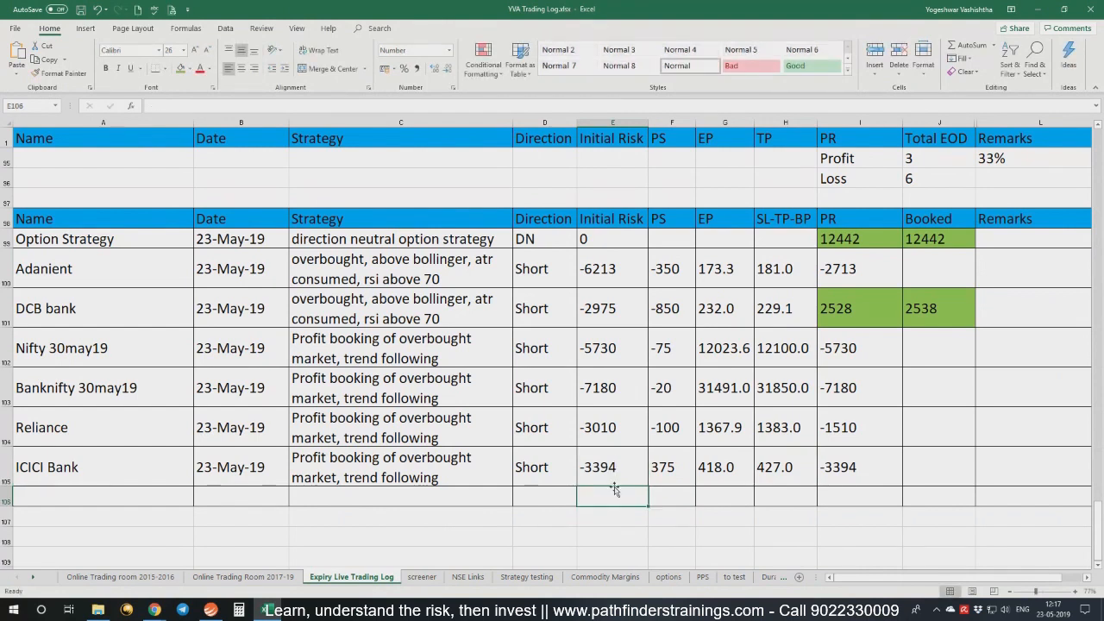
pyautogui.moveTo(605, 517)
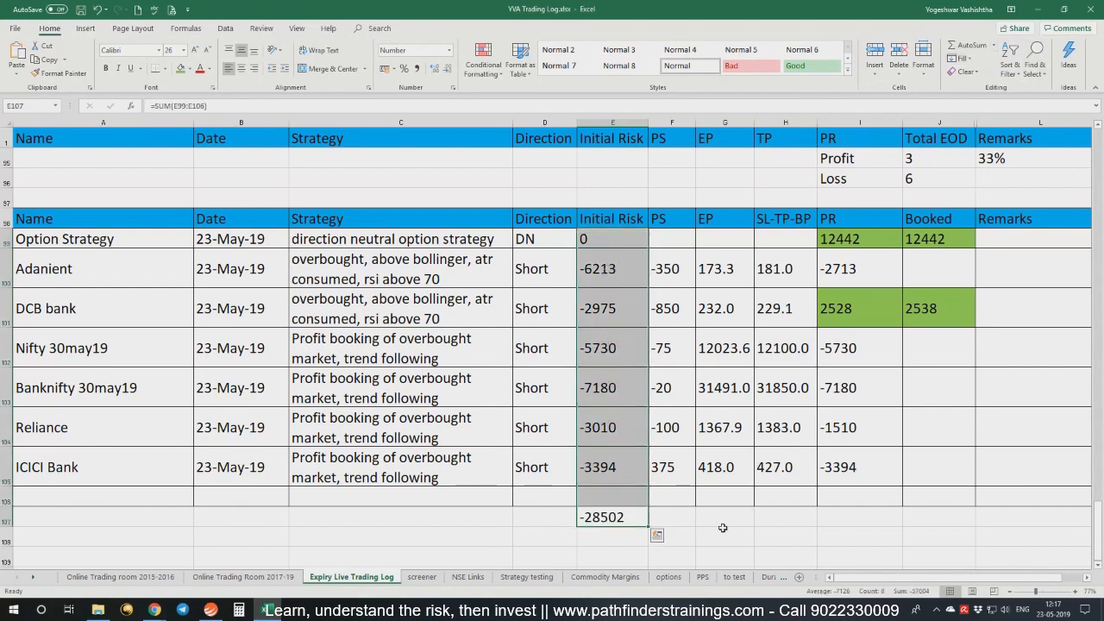
pyautogui.click(724, 534)
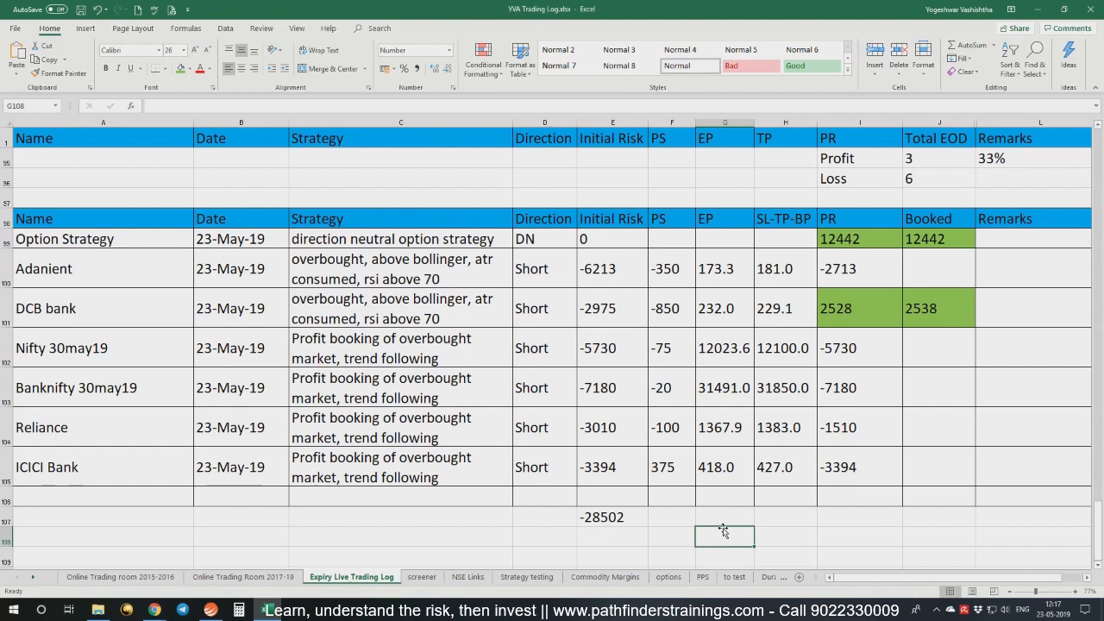
pyautogui.moveTo(673, 522)
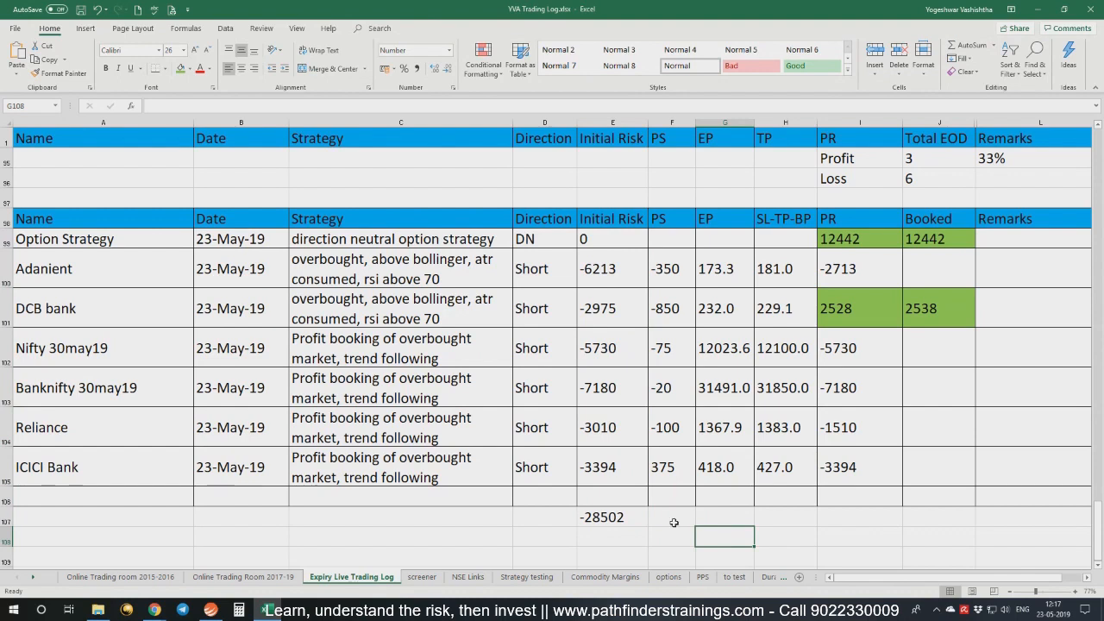
pyautogui.moveTo(730, 452)
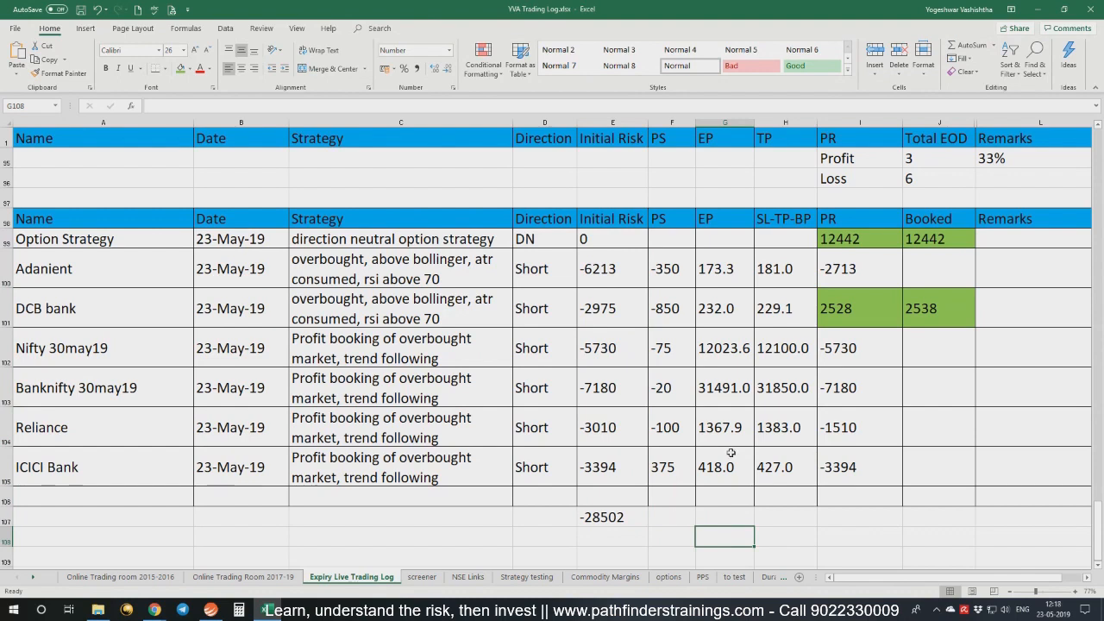
pyautogui.moveTo(801, 516)
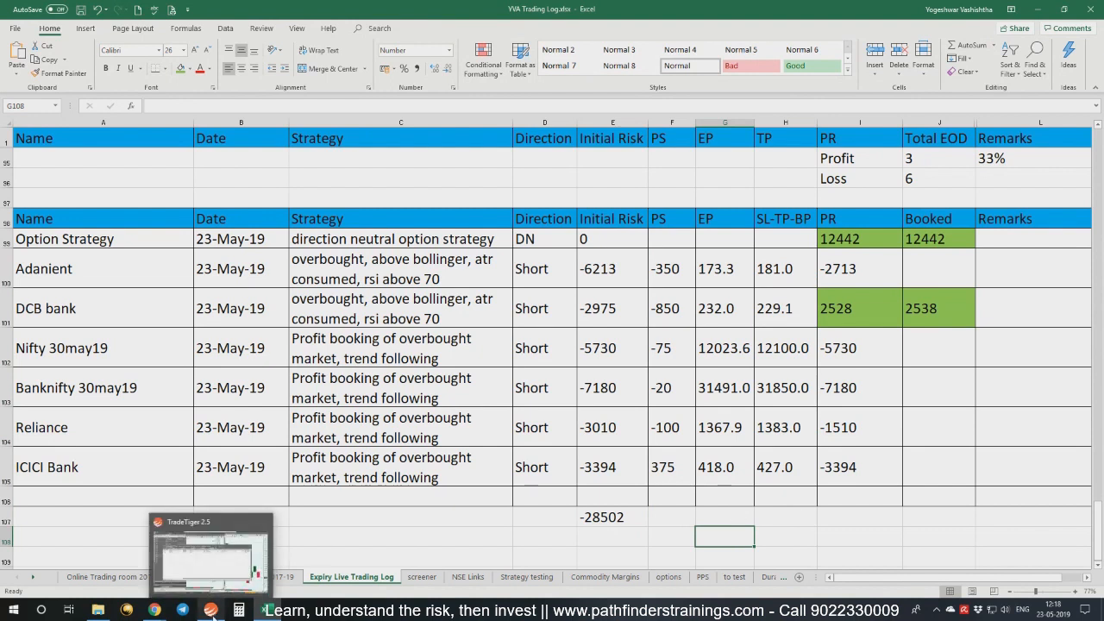
pyautogui.click(211, 552)
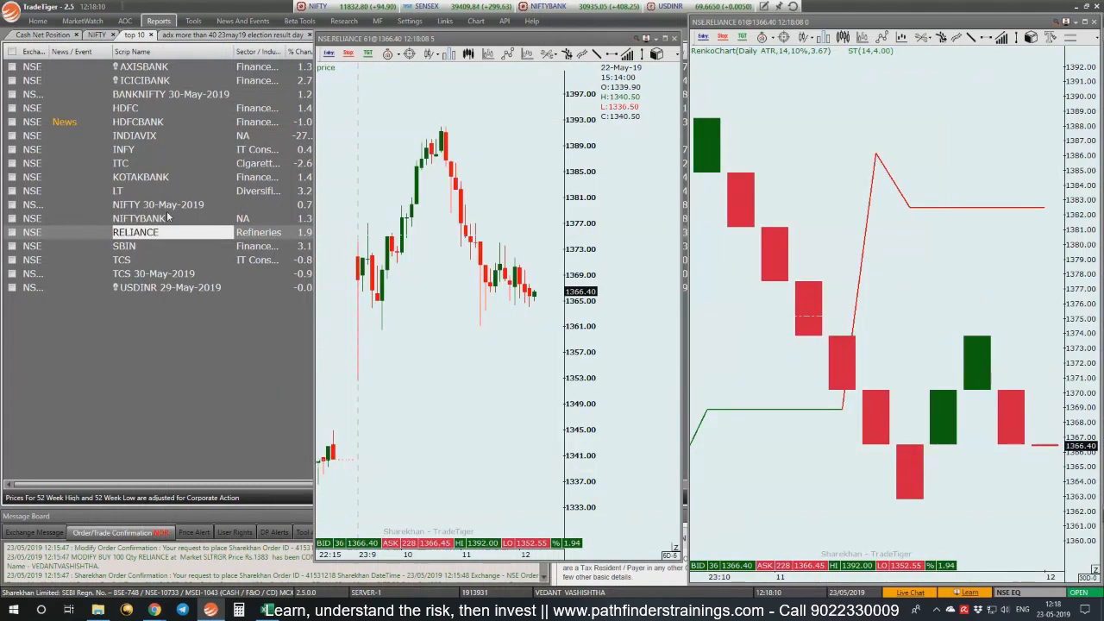
pyautogui.moveTo(142, 80)
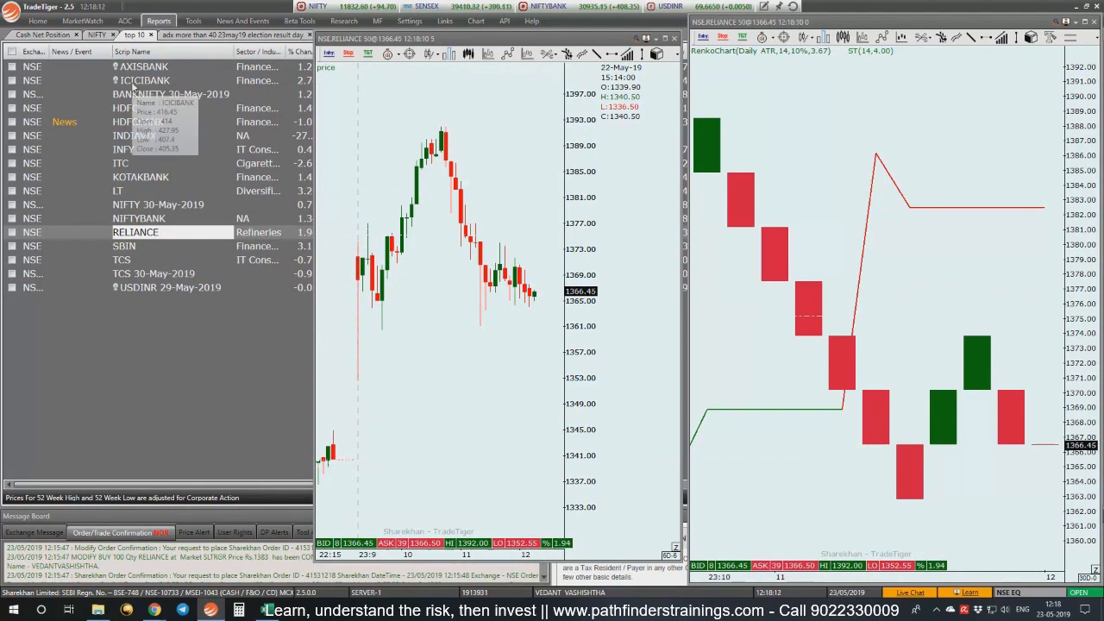
# Show ICICIBANK charts and select its pending buy stop in the cash order report.
pyautogui.click(143, 79)
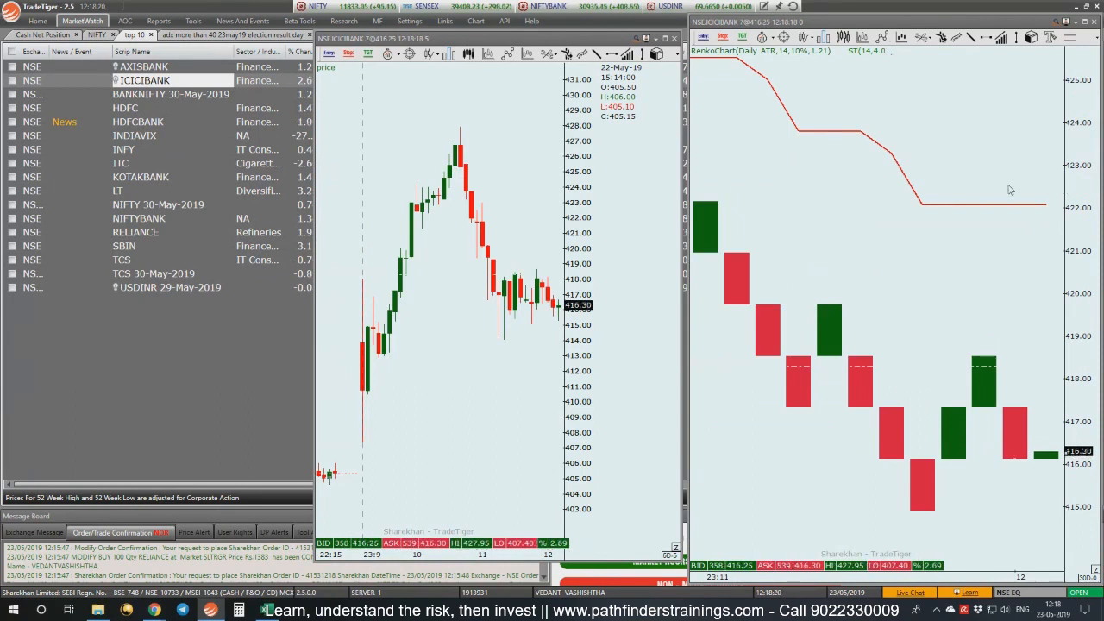
pyautogui.click(159, 21)
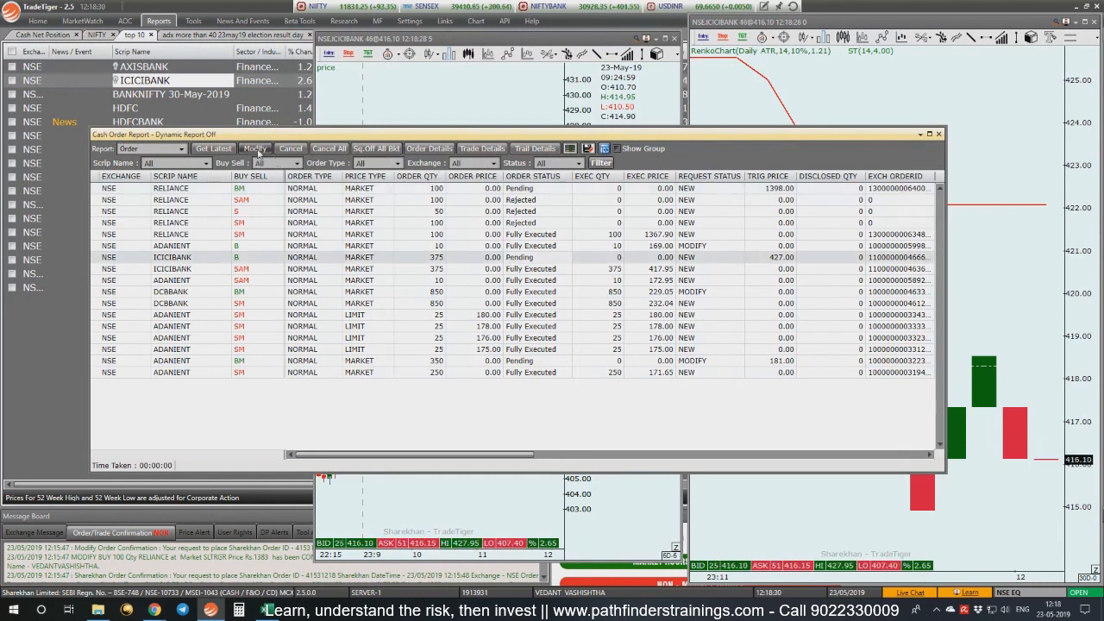
pyautogui.click(255, 147)
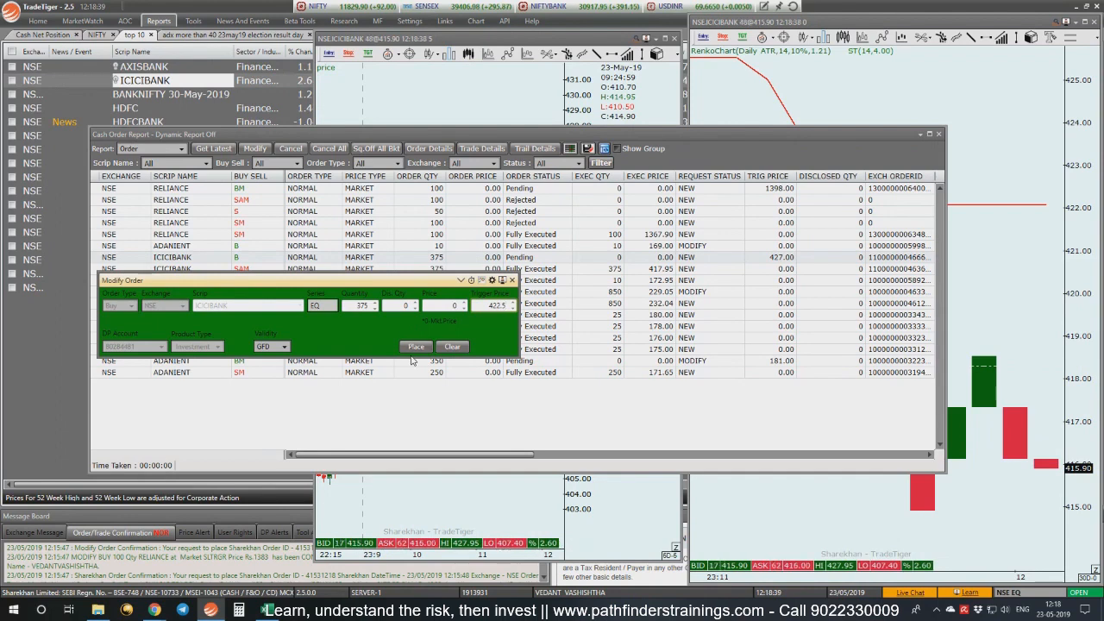
# Modify the 375-share ICICIBANK buy stop to trigger at 422.5 and confirm.
pyautogui.click(416, 347)
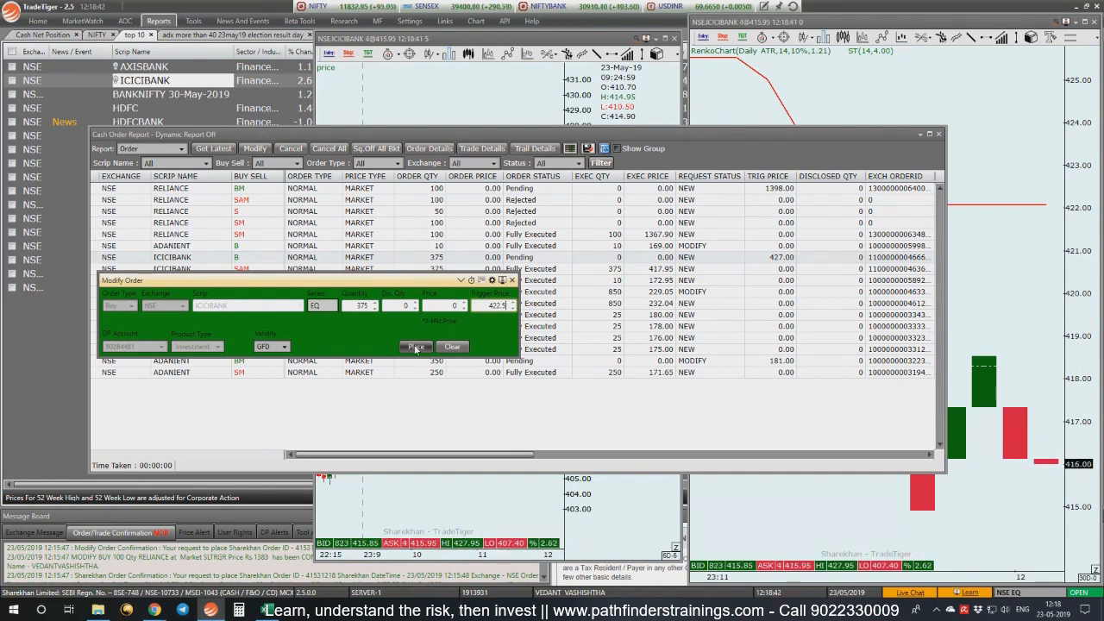
pyautogui.click(414, 346)
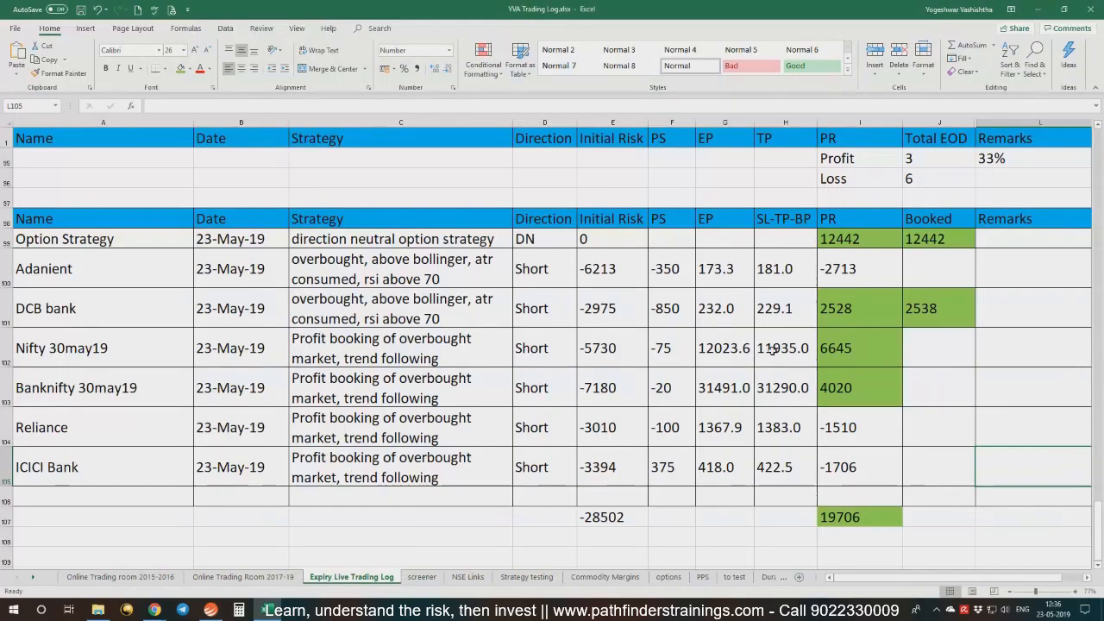
# Overwrite the Nifty 30may19 stop level in cell H102 with the revised figure.
pyautogui.write('11')
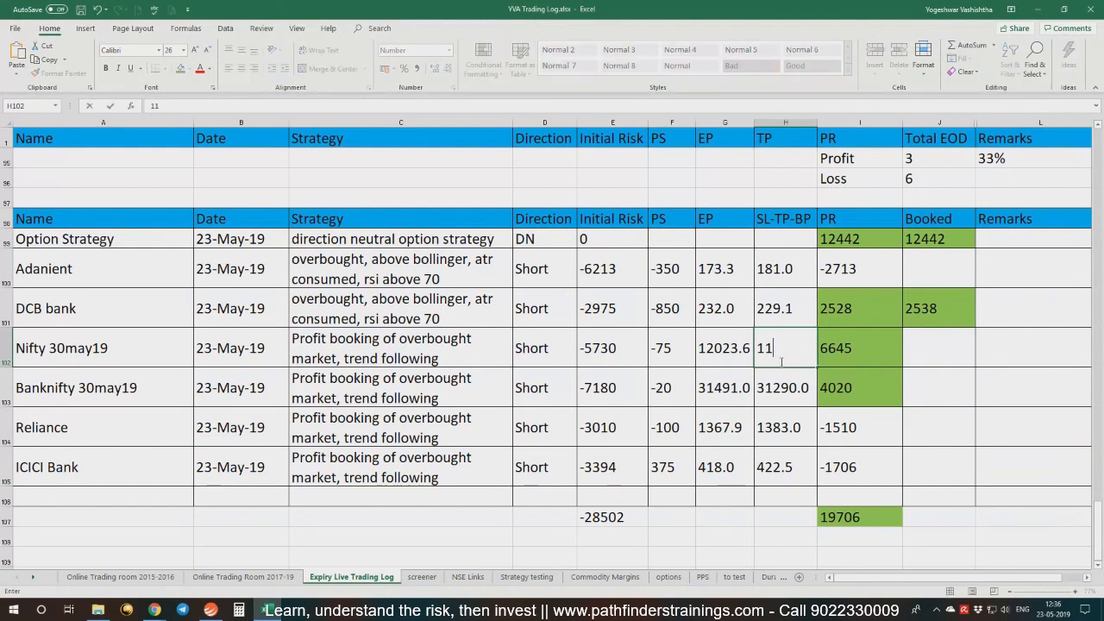
pyautogui.press('enter')
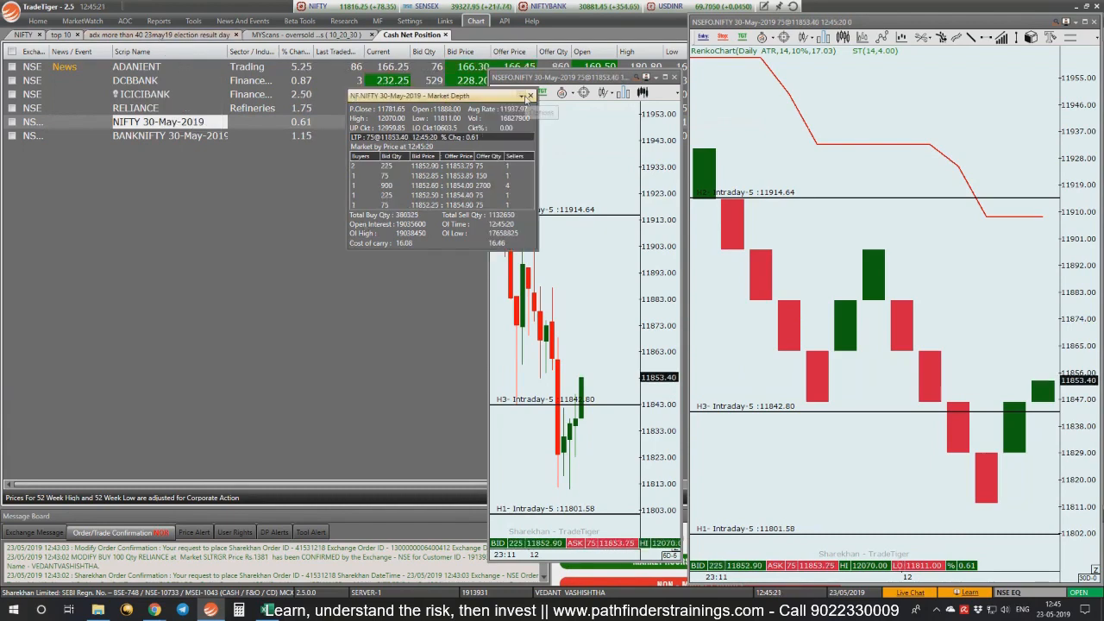
# Close Market Depth, then place and confirm the NIFTY 30-May buy order as a market order.
pyautogui.click(529, 94)
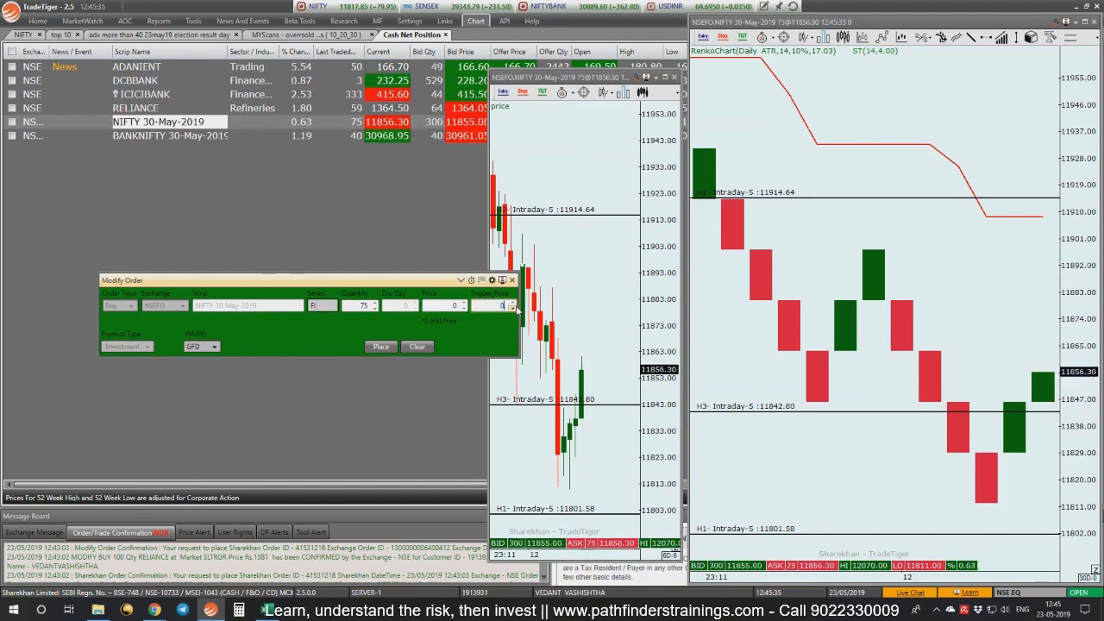
pyautogui.click(381, 346)
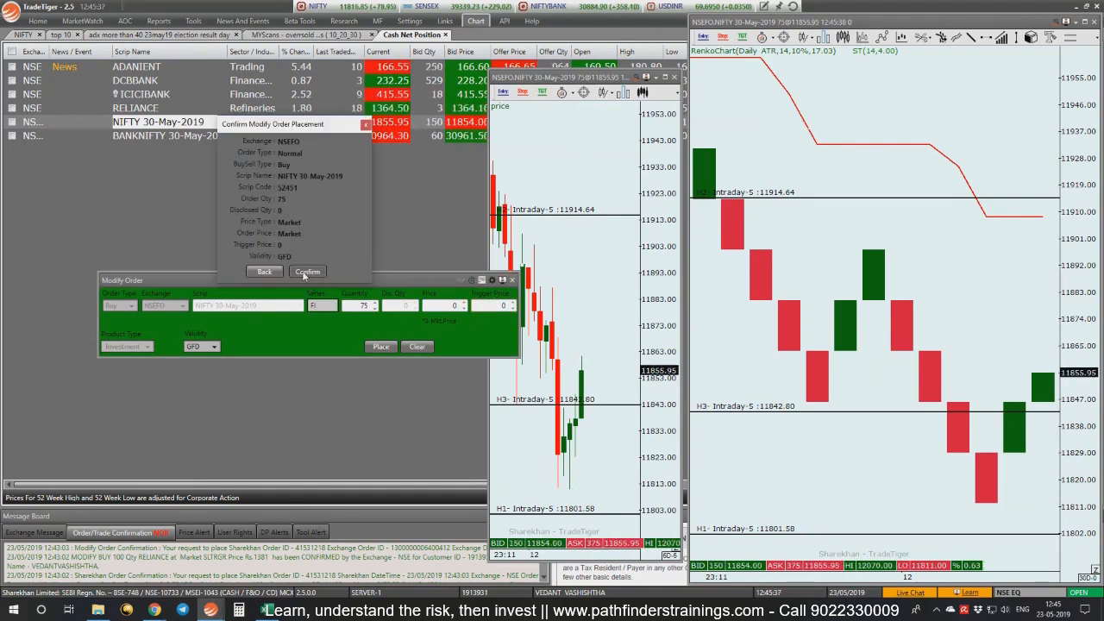
pyautogui.click(308, 271)
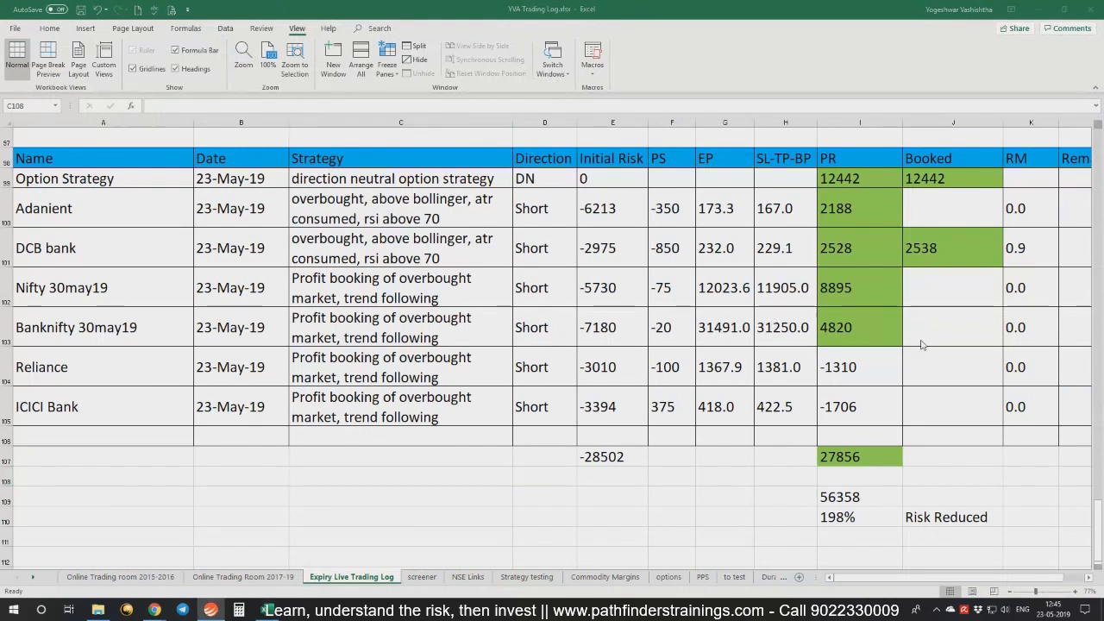
pyautogui.moveTo(159, 300)
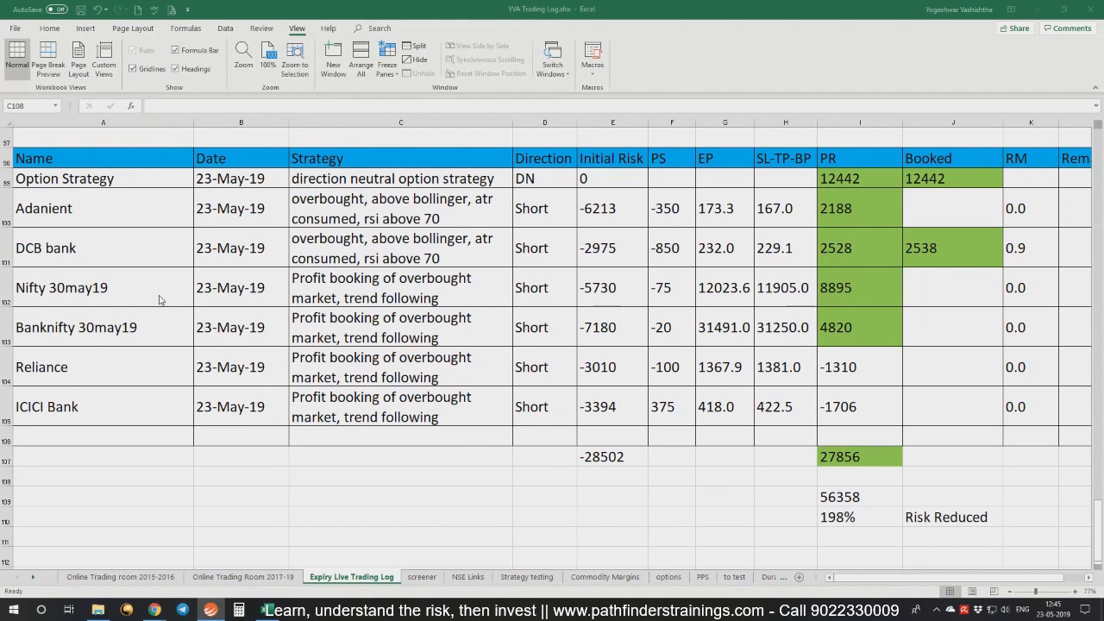
# Record the Nifty 30may19 exit at 11856 with booked profit 12570.
pyautogui.click(103, 287)
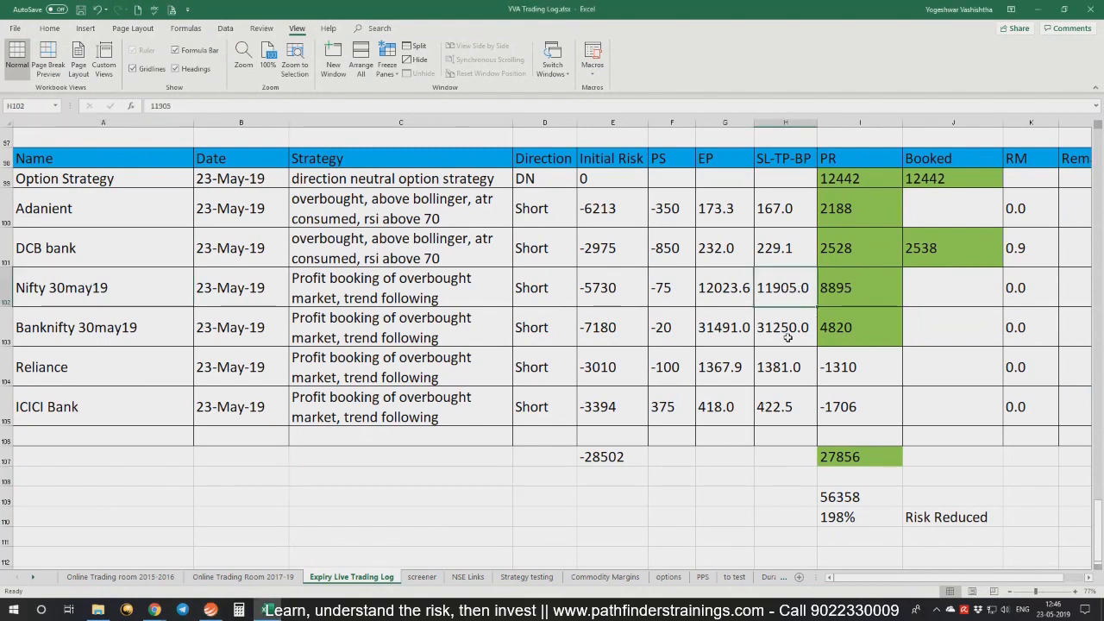
pyautogui.write('11856')
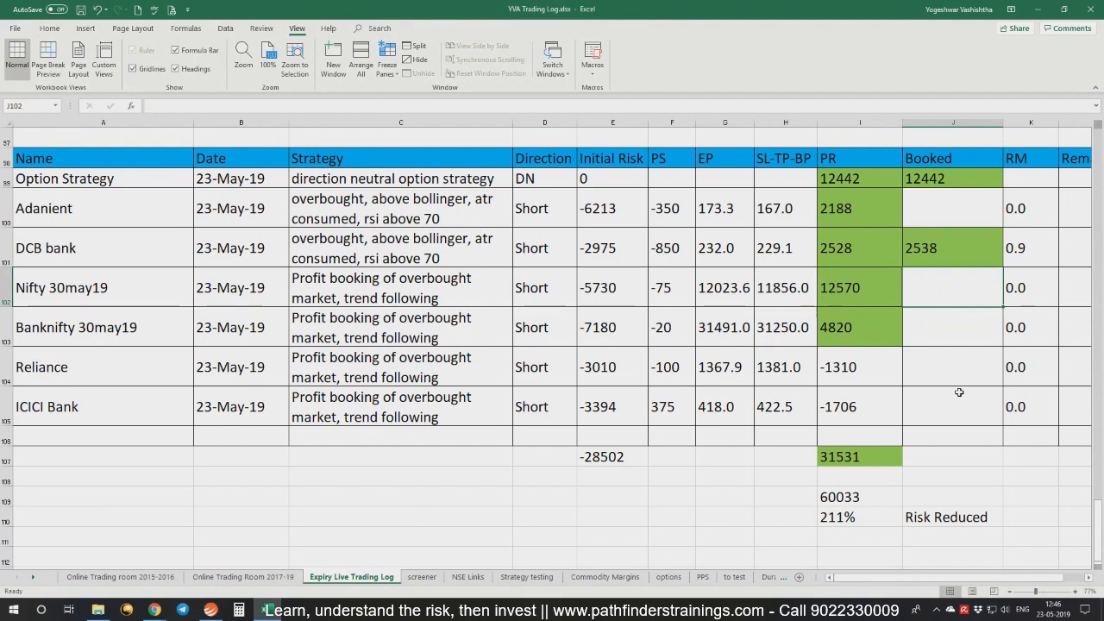
pyautogui.write('12')
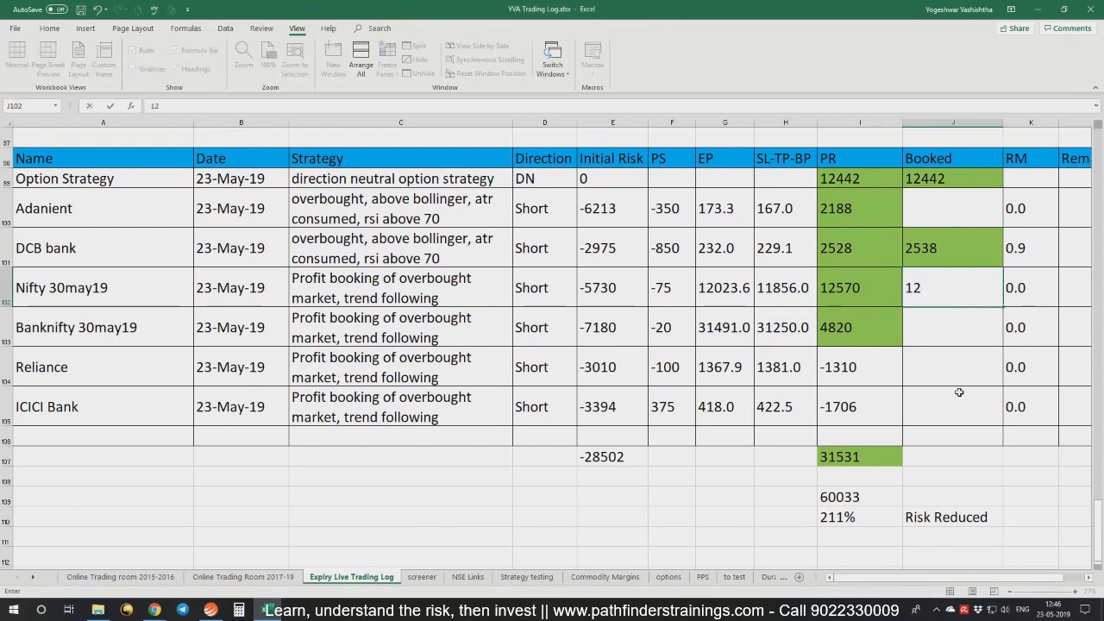
pyautogui.write('12570')
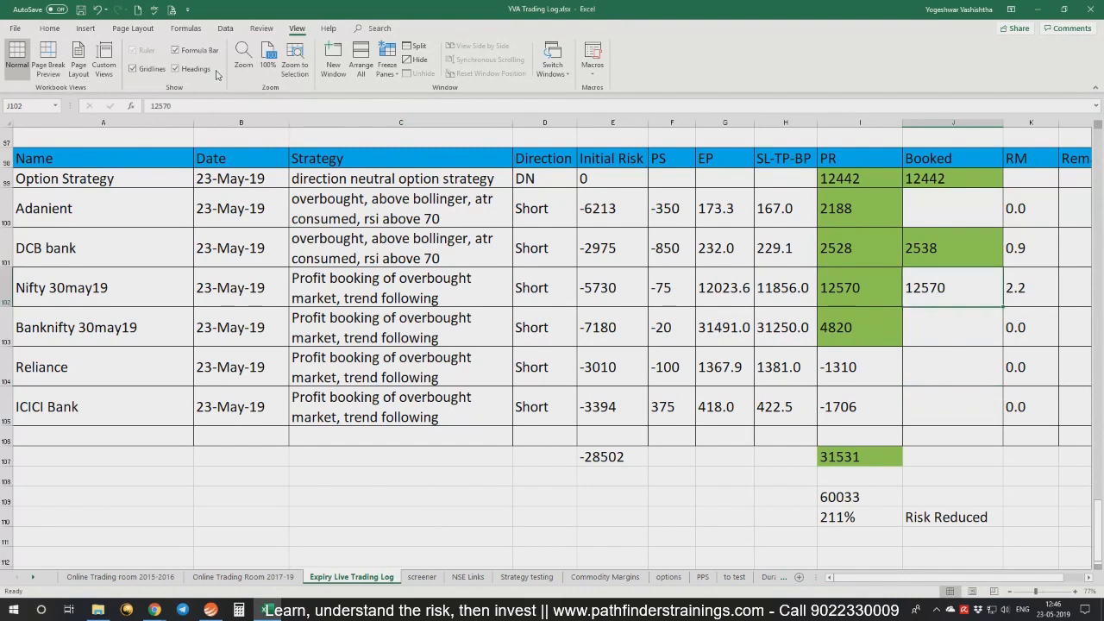
pyautogui.moveTo(49, 28)
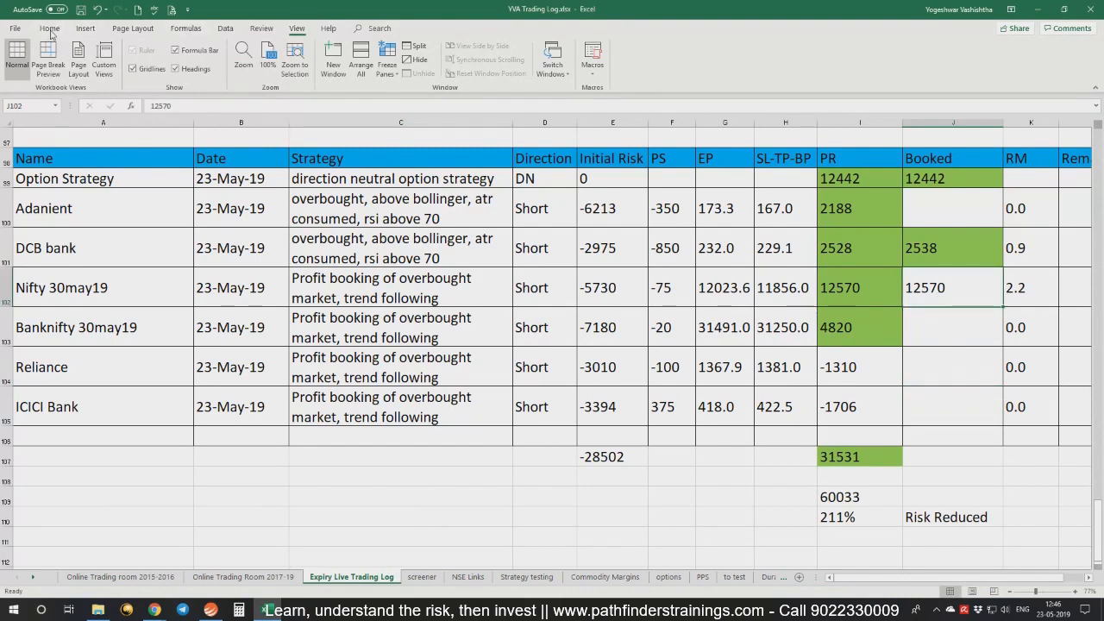
# Shade the booked 12570 profit and the 27550 booked total green.
pyautogui.click(49, 27)
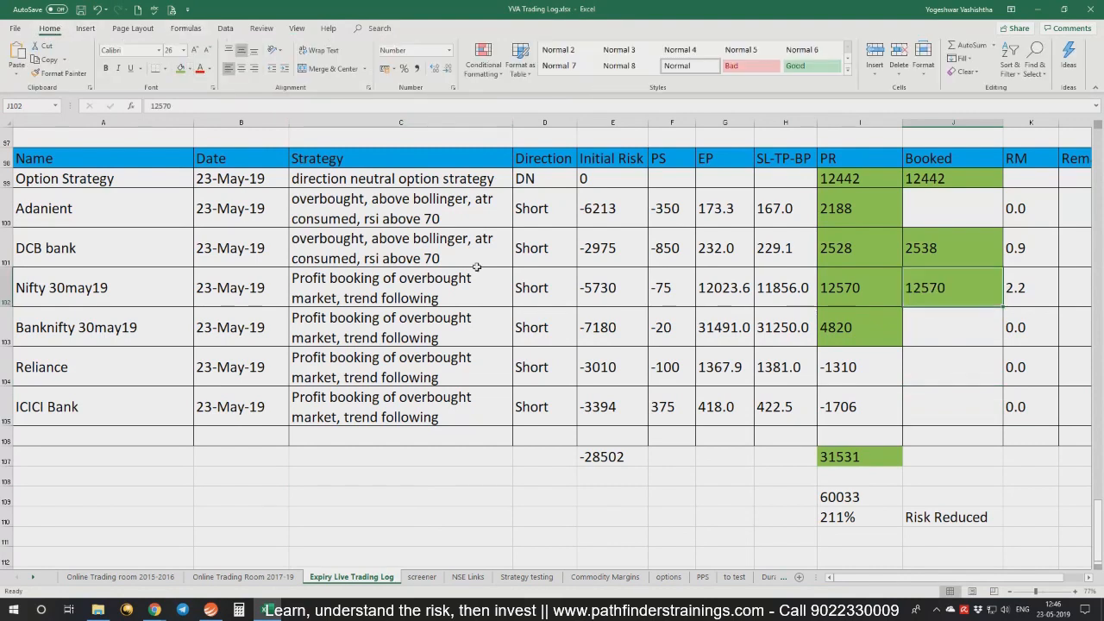
pyautogui.click(671, 517)
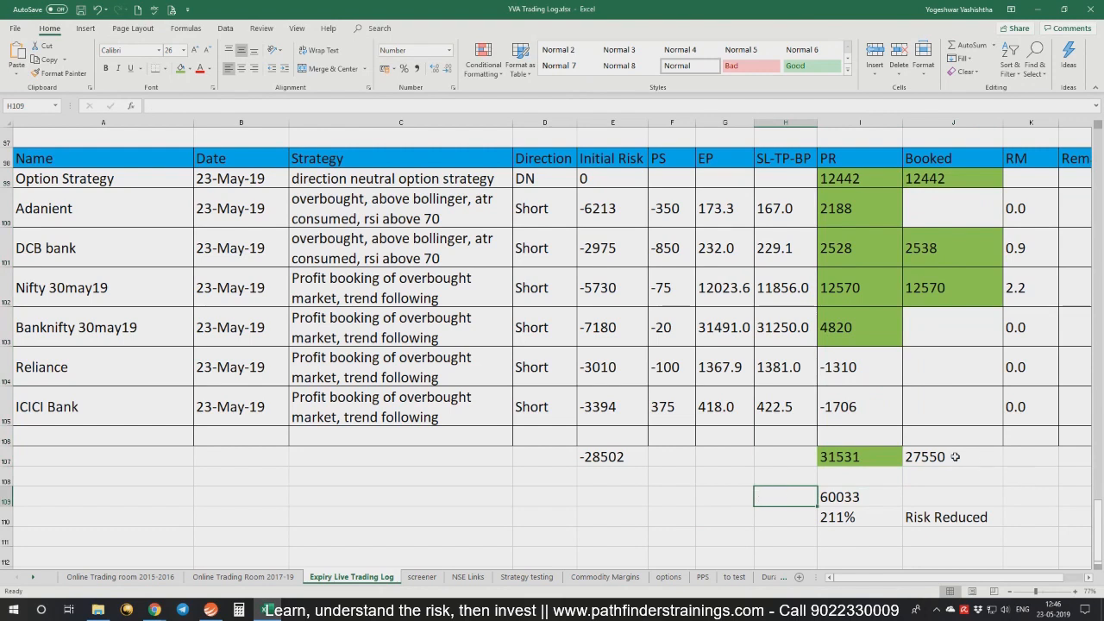
pyautogui.click(925, 456)
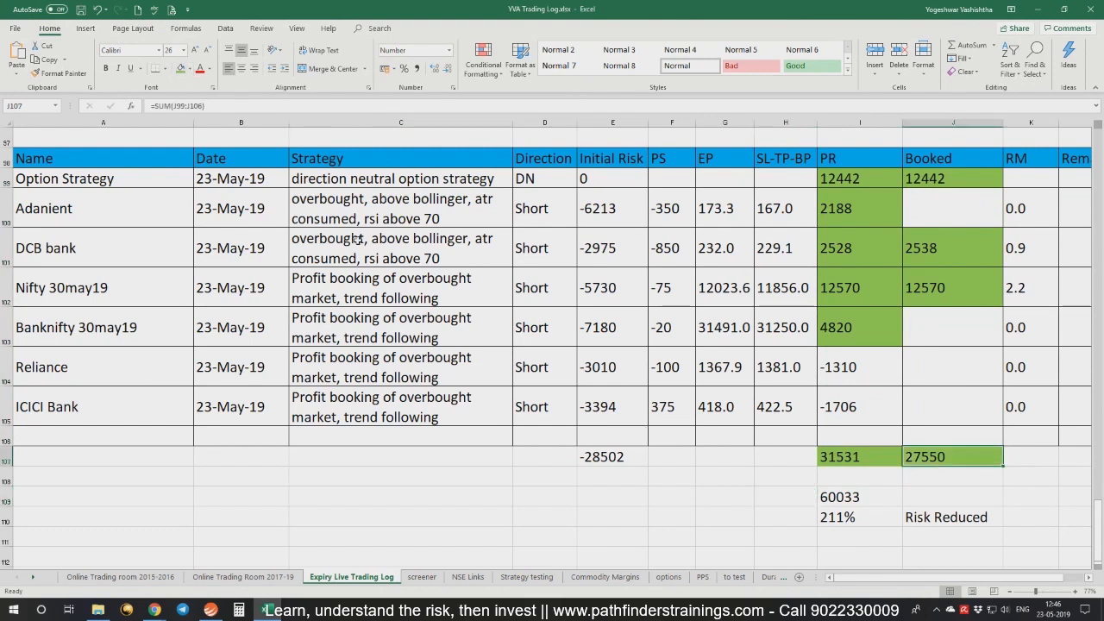
pyautogui.click(209, 610)
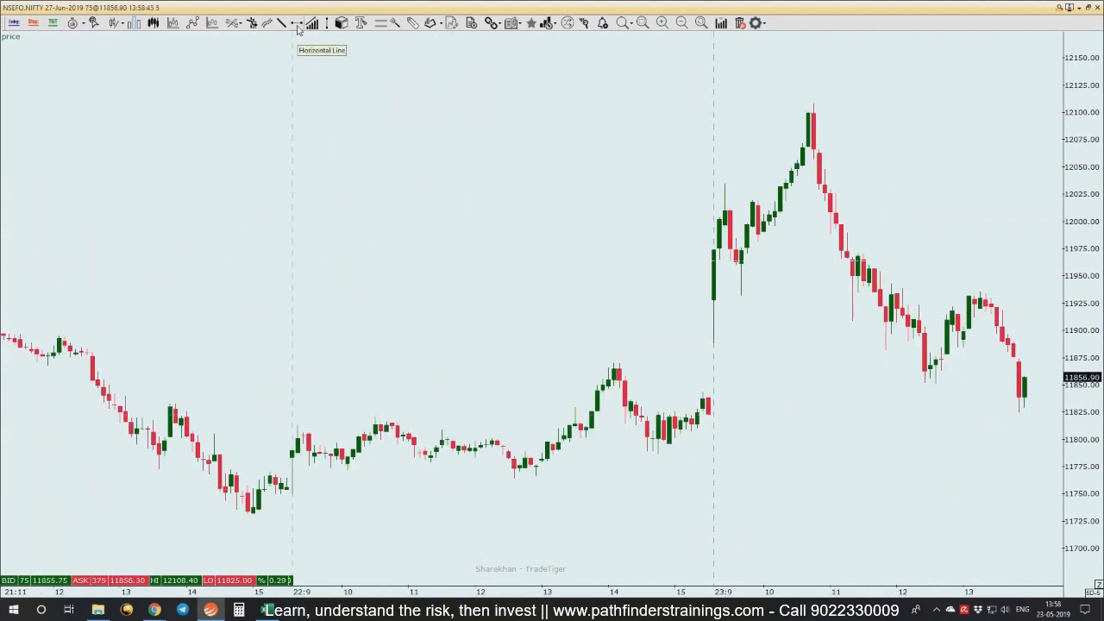
# Select the Horizontal Line tool on the NIFTY 27-Jun-2019 chart.
pyautogui.click(487, 414)
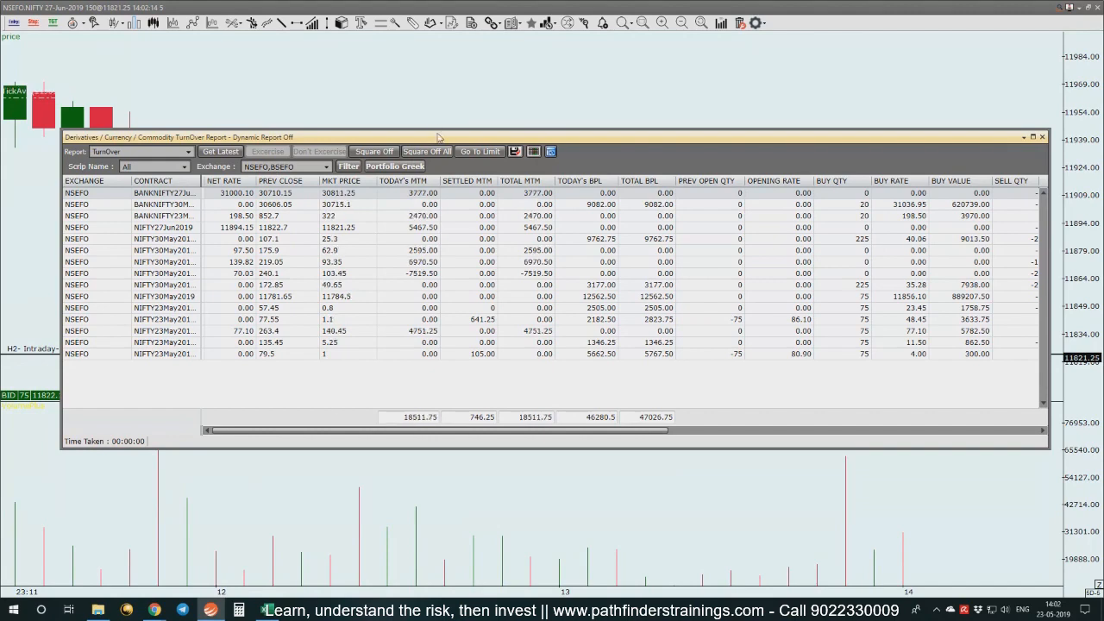
# Refresh the Derivatives TurnOver Report with Get Latest to show total MTM 18511.75.
pyautogui.click(1041, 137)
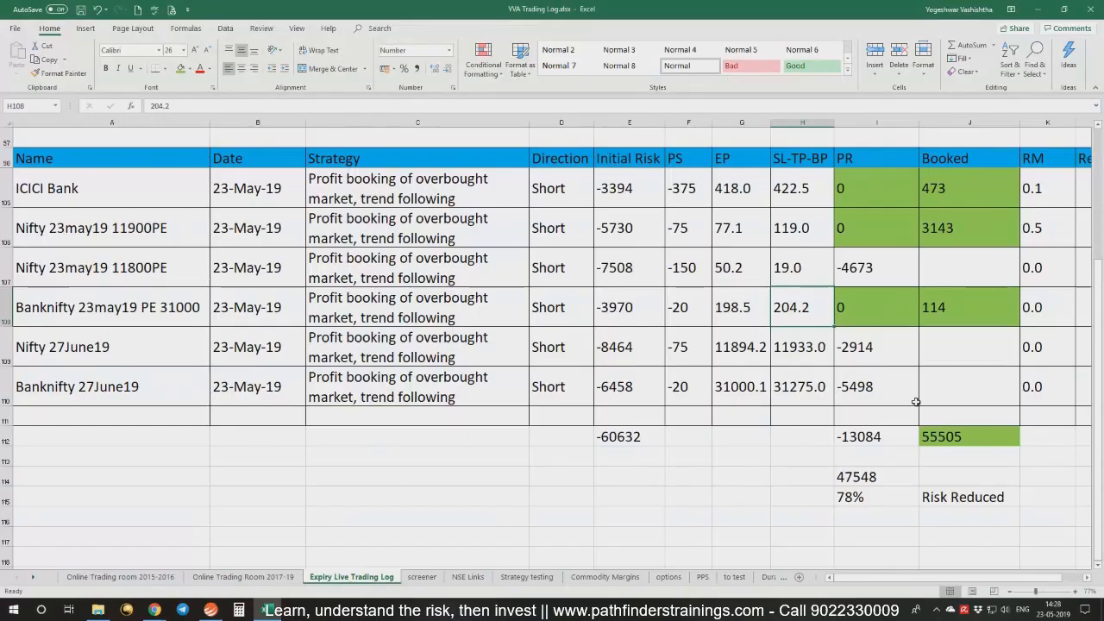
pyautogui.moveTo(885, 386)
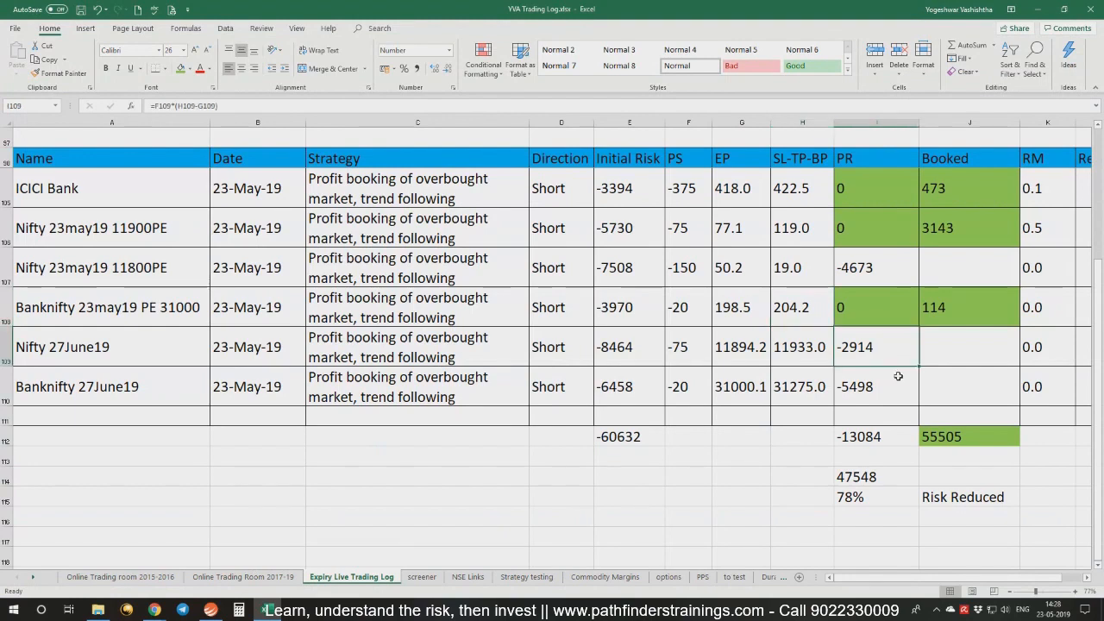
# Enter PR 2160 and 1603 for Nifty and Banknifty 27June19 and book the same amounts, totaling 59268.
pyautogui.write('3160')
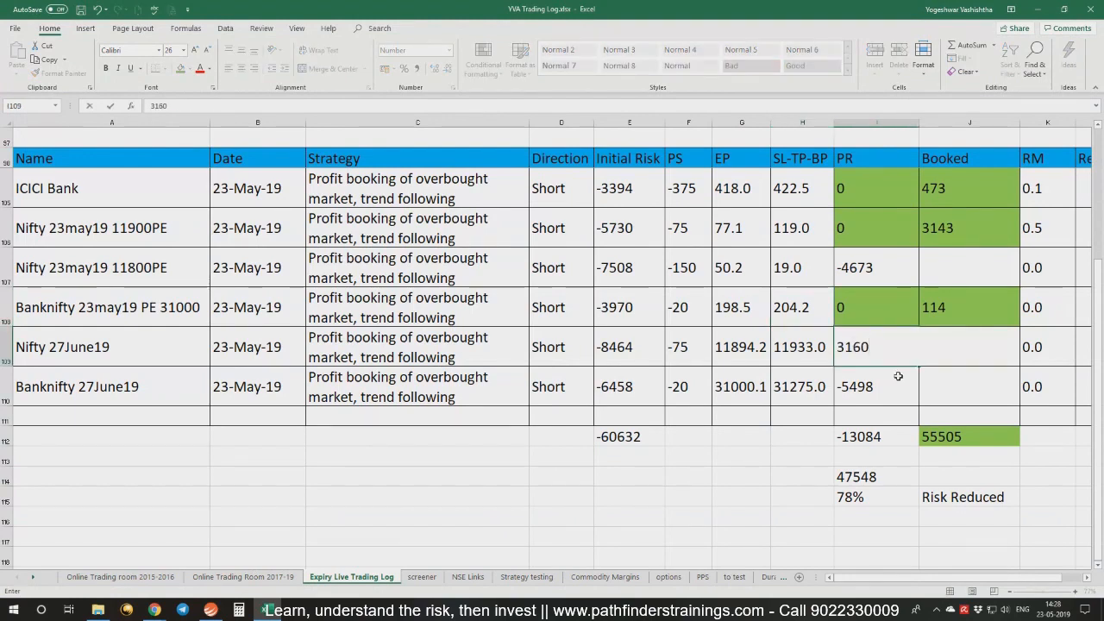
pyautogui.write('2')
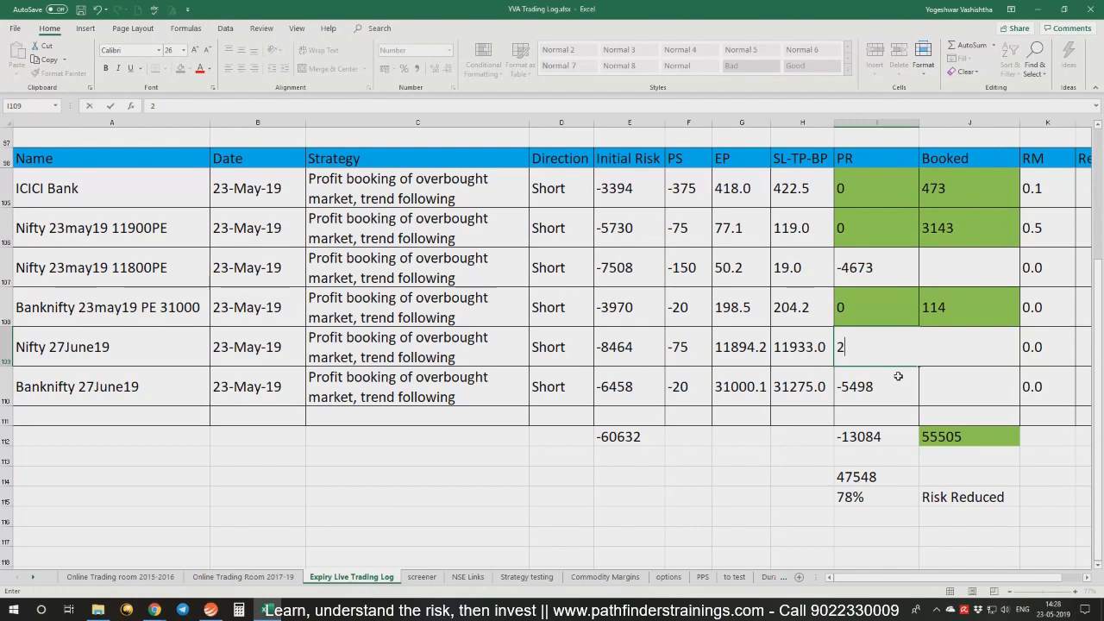
pyautogui.press('enter')
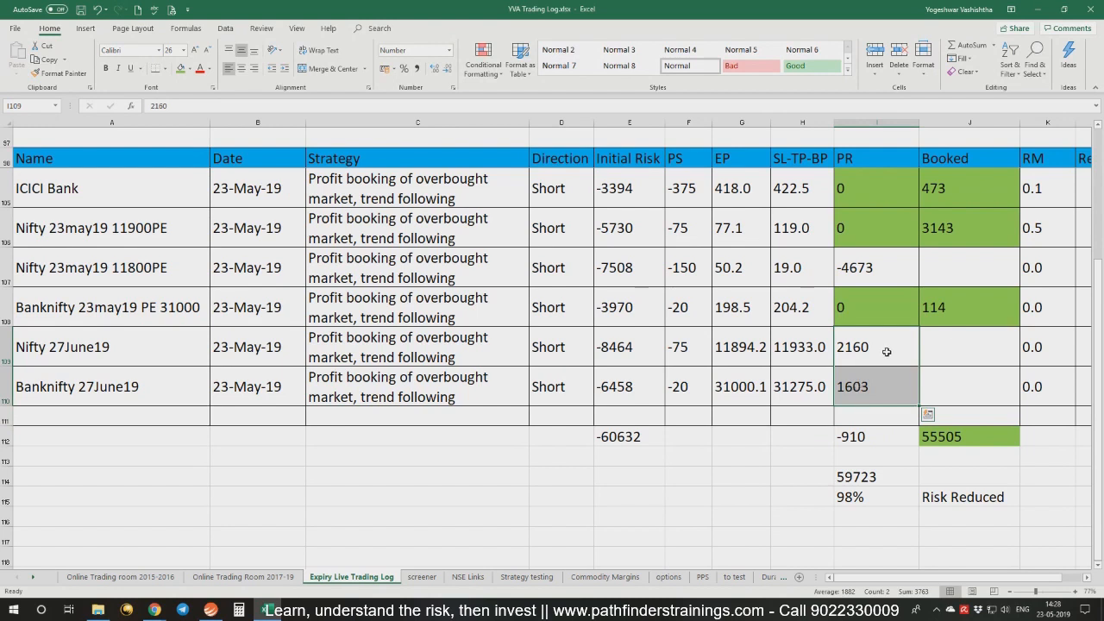
pyautogui.write('2160')
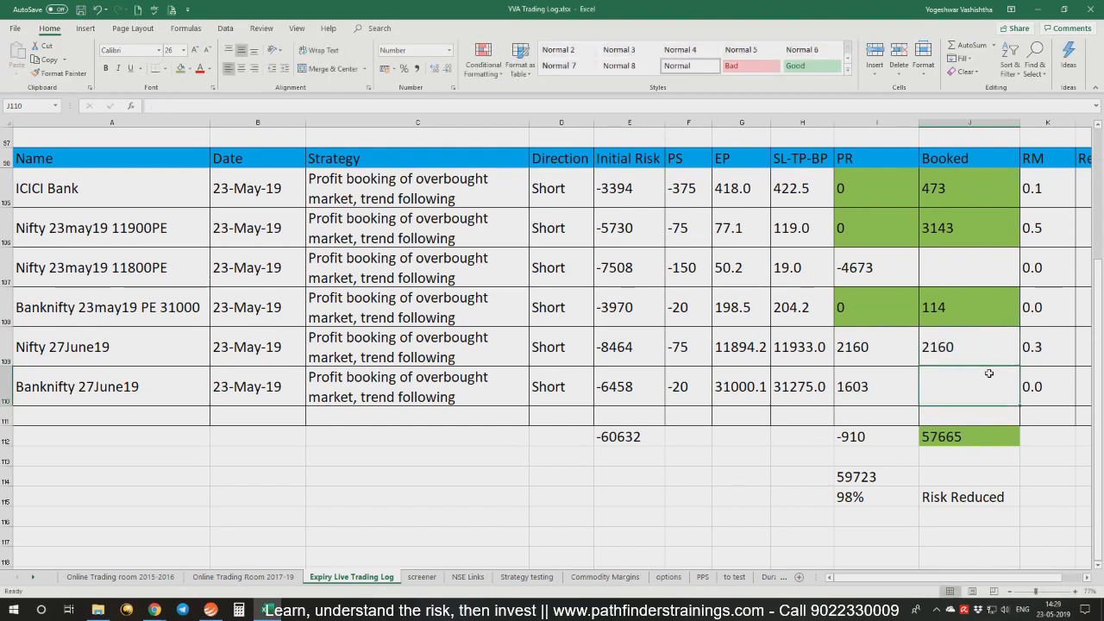
pyautogui.moveTo(958, 393)
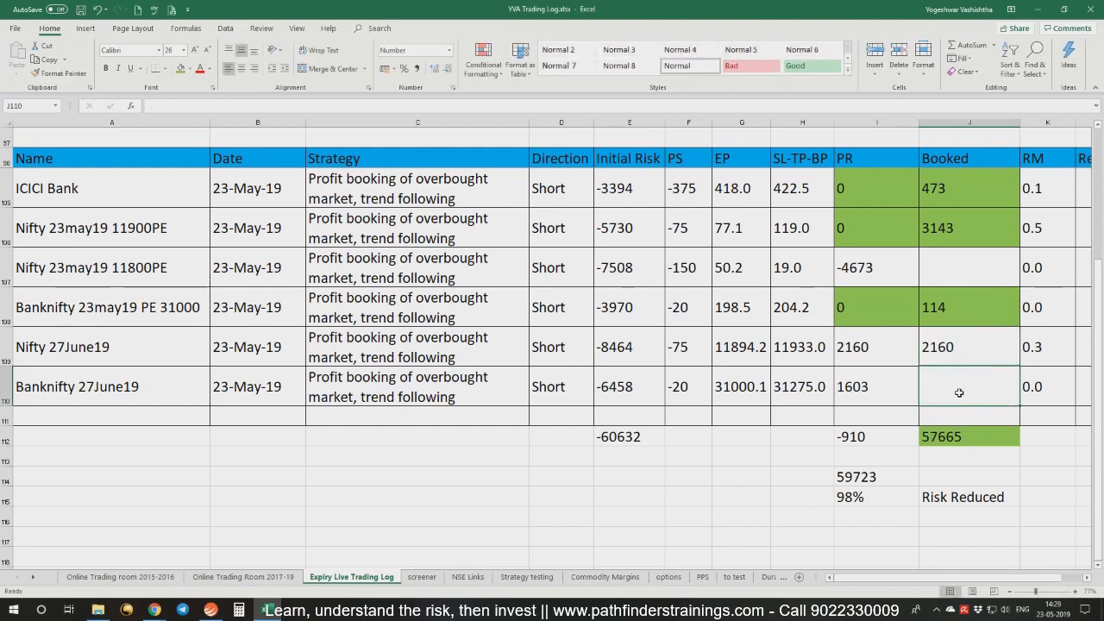
pyautogui.write('1603')
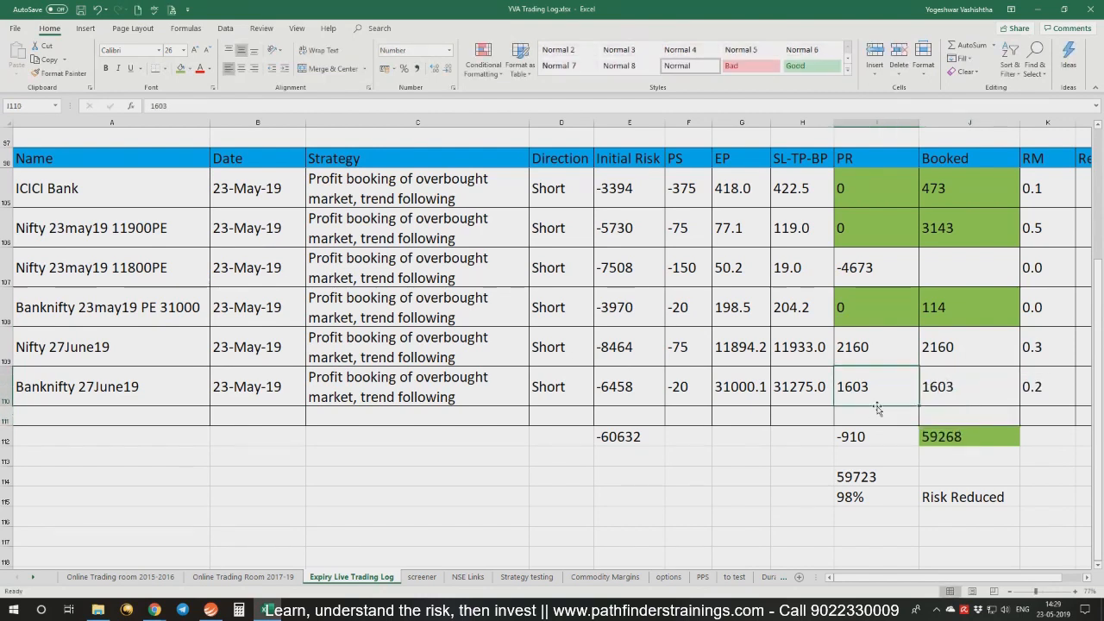
pyautogui.click(874, 347)
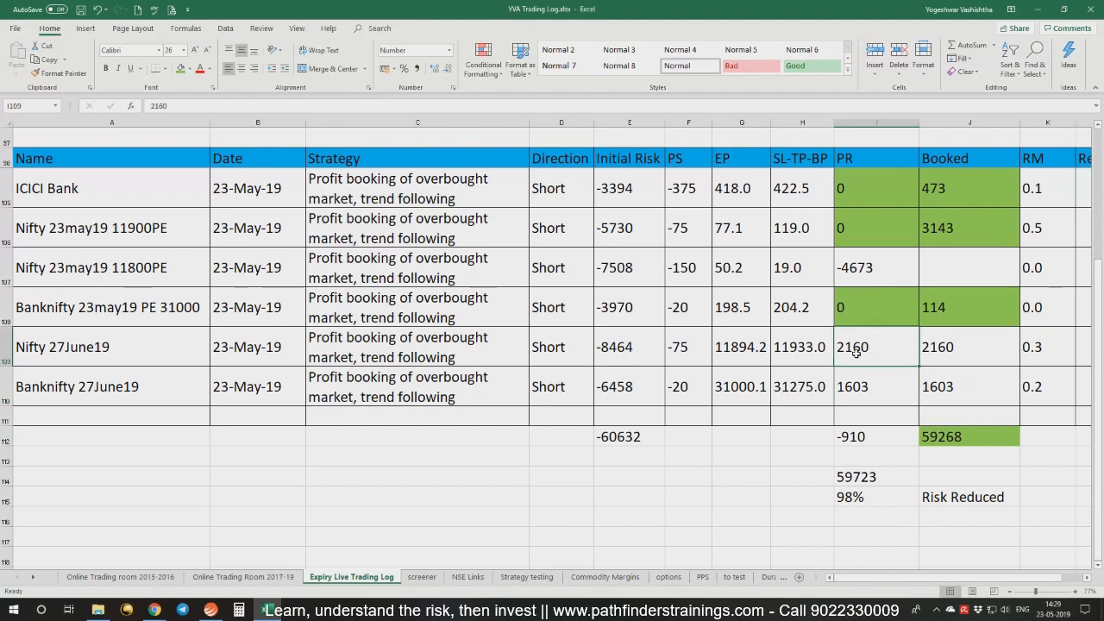
pyautogui.moveTo(851, 347); pyautogui.dragTo(936, 386)
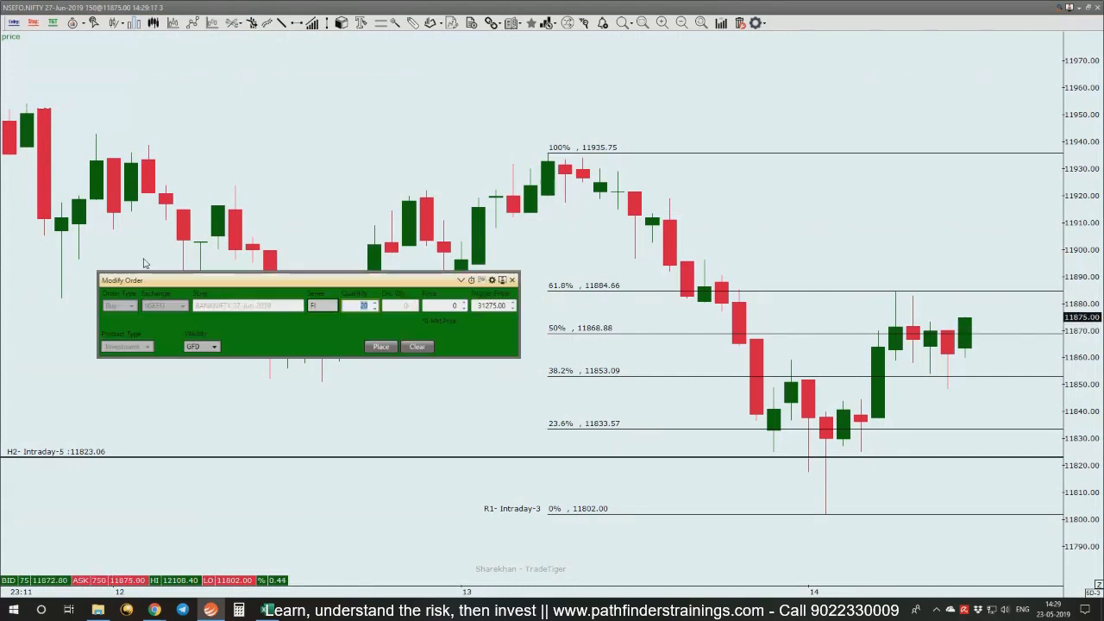
# Cancel the pending BANKNIFTY 27-Jun-2019 stop-loss buy order (trigger 31275) and confirm.
pyautogui.click(512, 280)
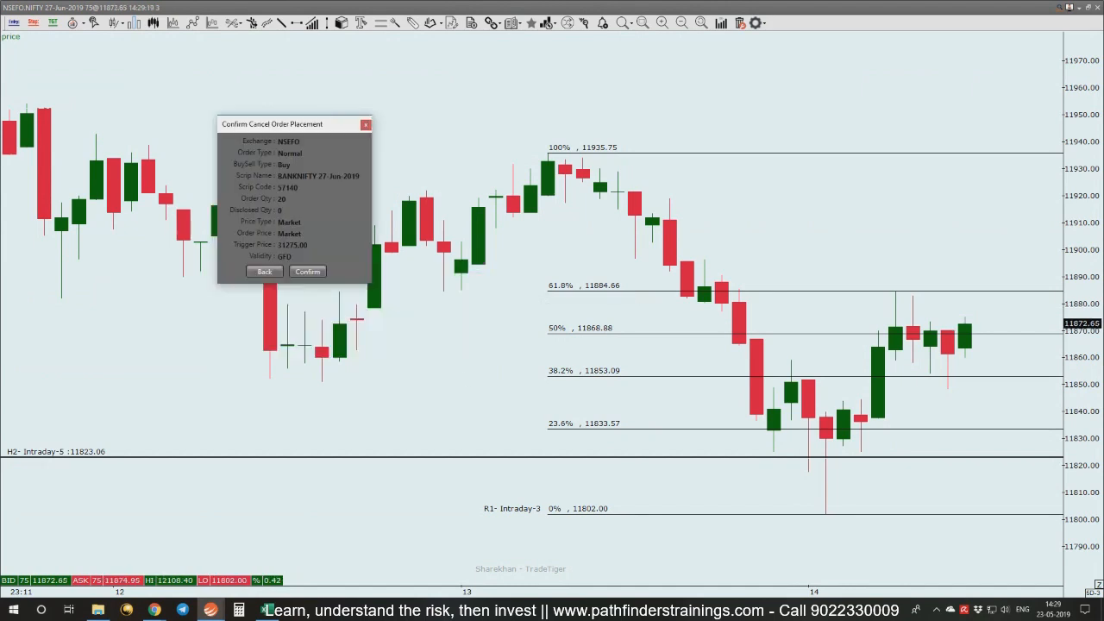
pyautogui.click(307, 271)
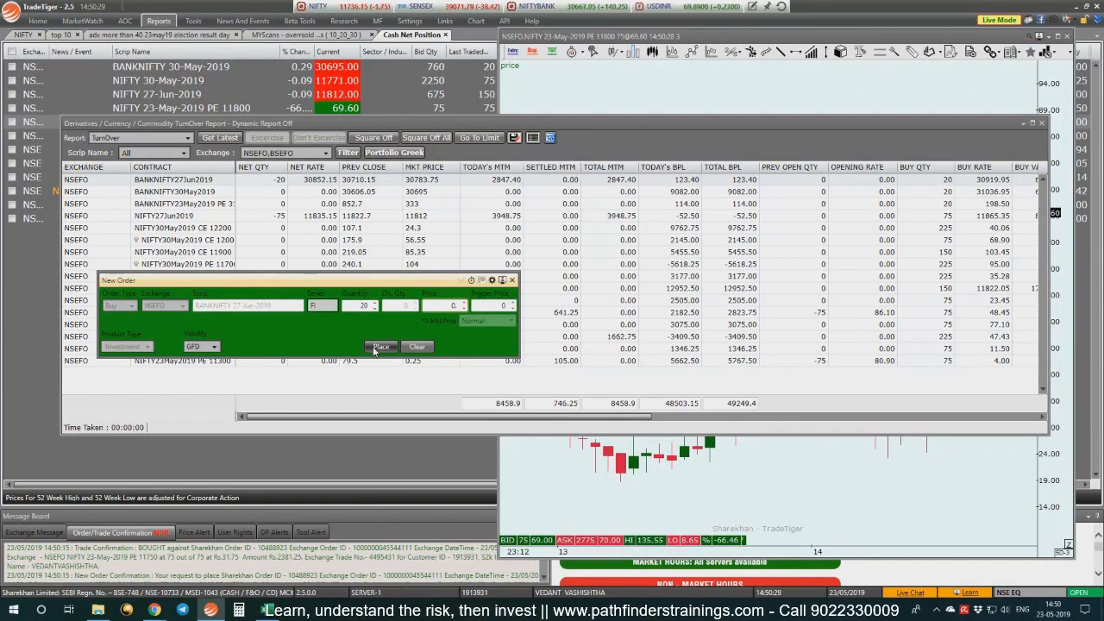
# Place and confirm the market square-off buy for 20 BANKNIFTY 27-Jun-2019.
pyautogui.click(380, 346)
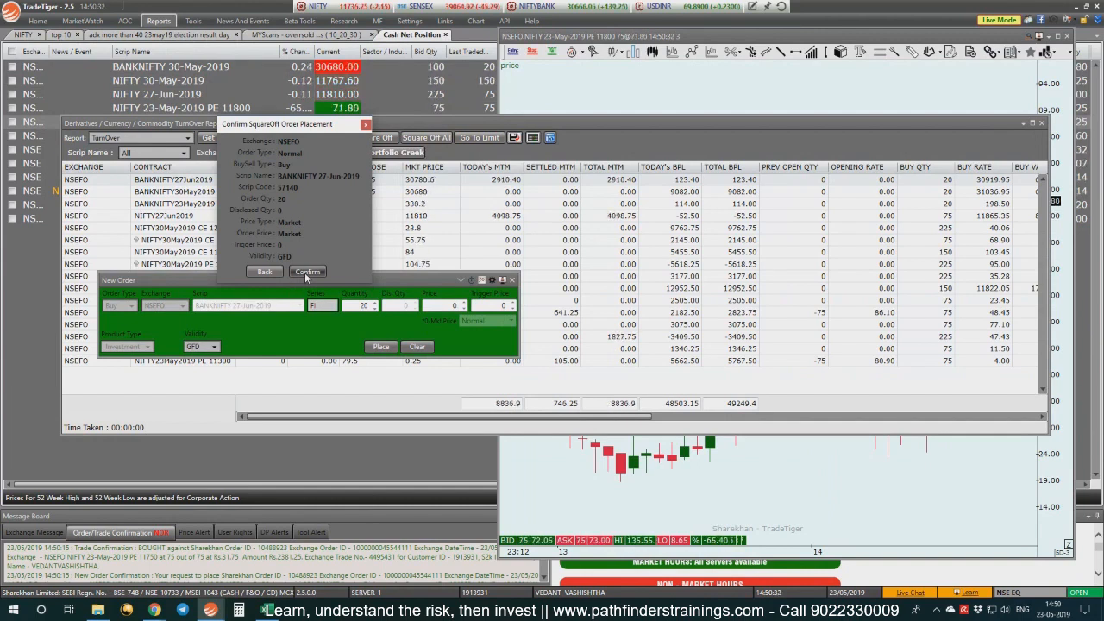
pyautogui.click(308, 271)
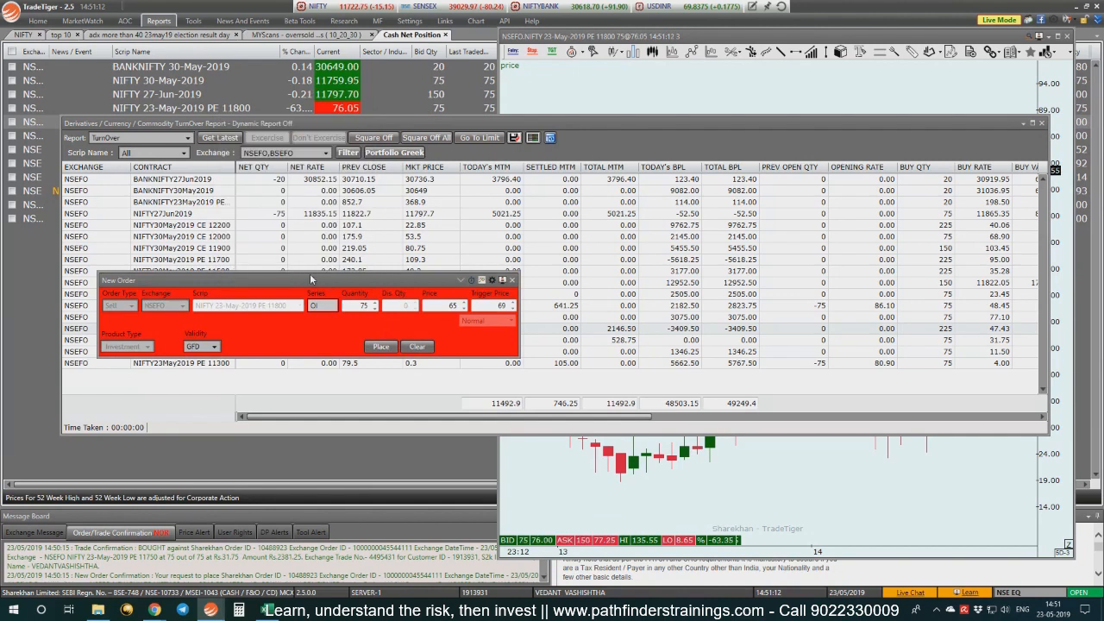
# Submit the NIFTY 23-May 11800 PE stop-loss sell (75, price 65, trigger 69) and confirm both 27-Jun square-offs.
pyautogui.click(380, 346)
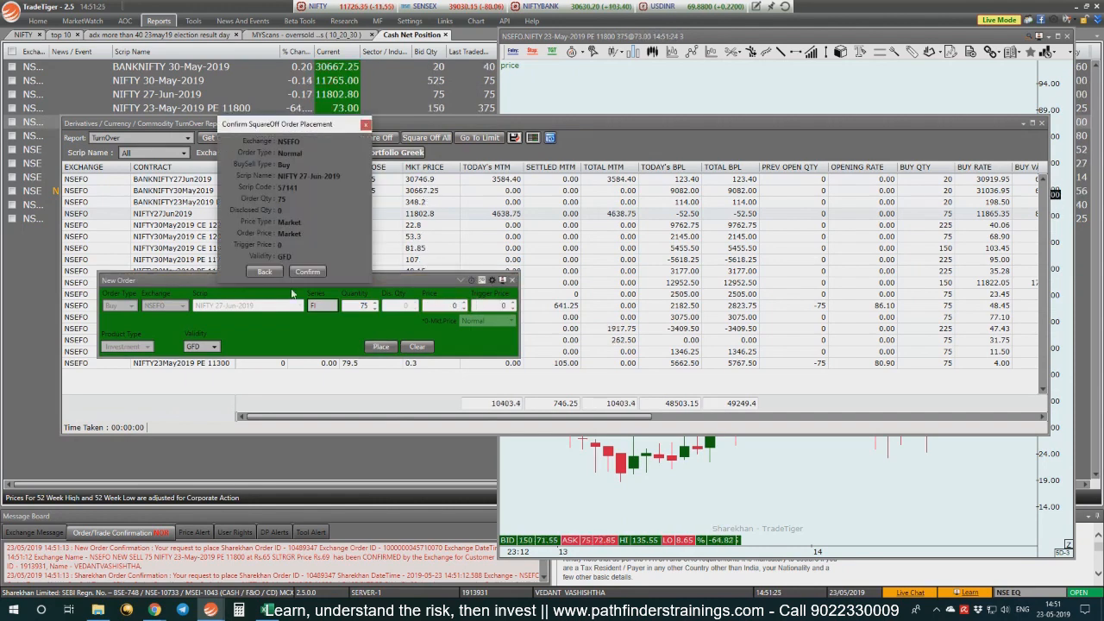
pyautogui.click(307, 271)
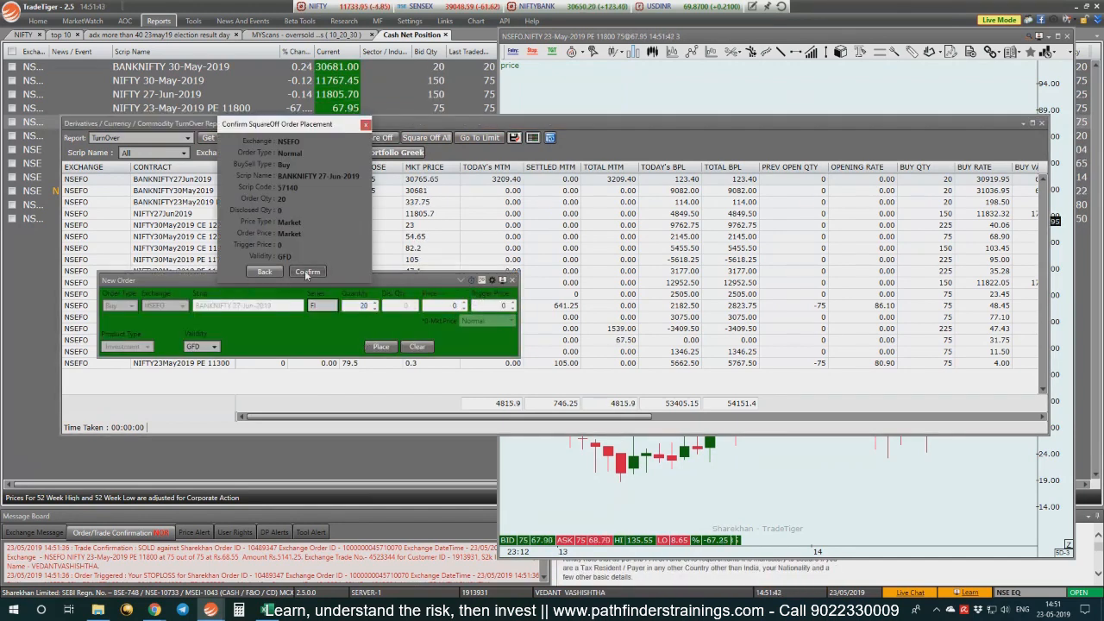
pyautogui.click(307, 270)
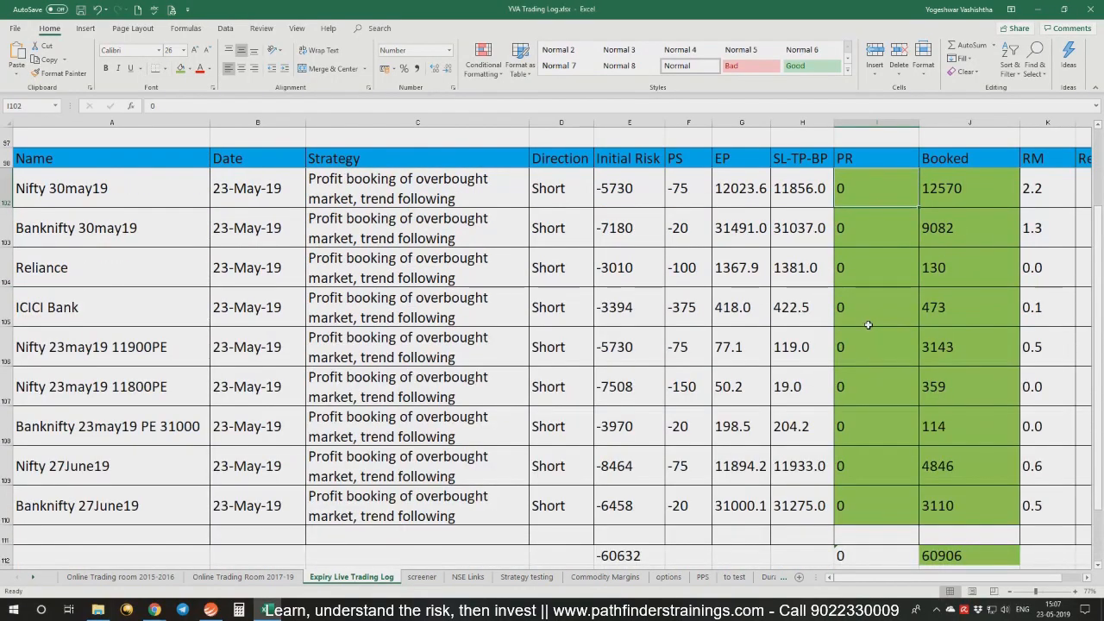
pyautogui.moveTo(800, 332)
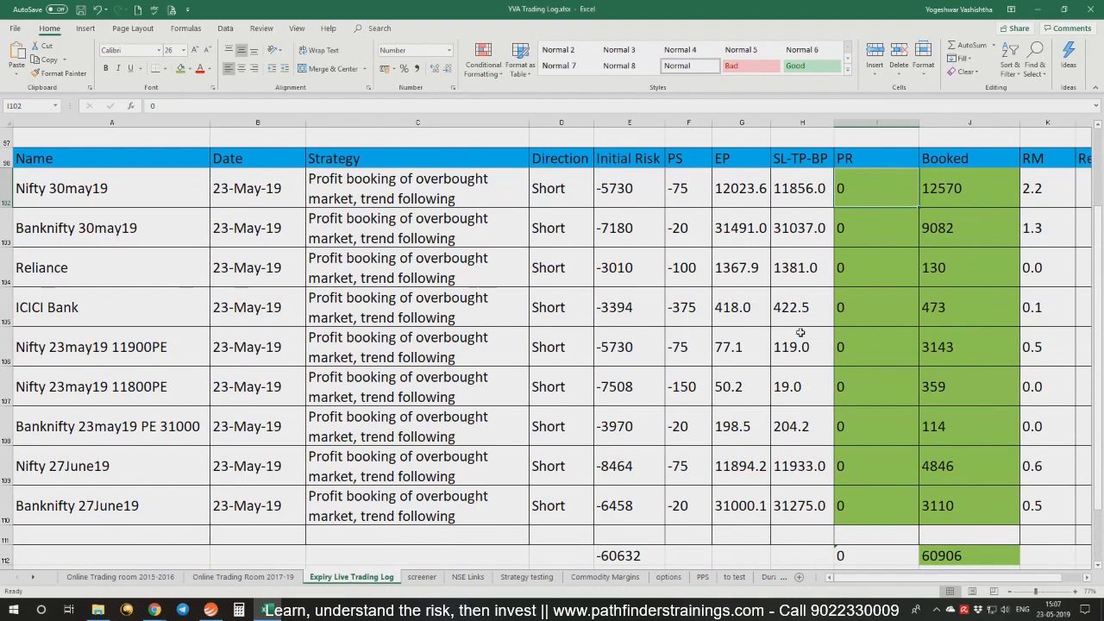
# Scroll the Expiry Live Trading Log to review the booked column and its 60906 total.
pyautogui.scroll(-3)
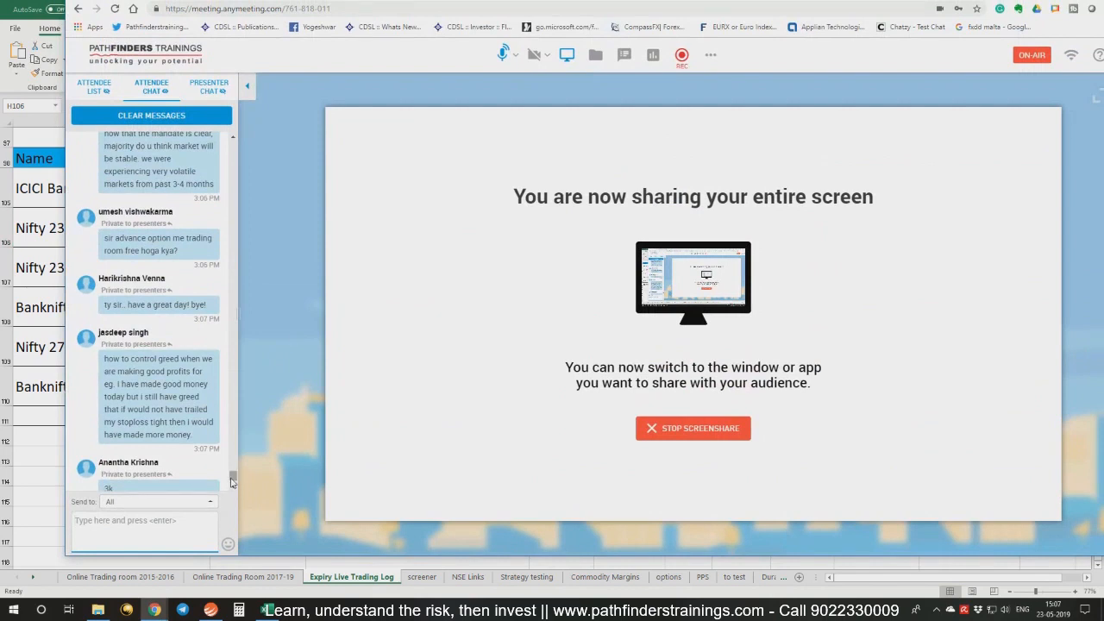
pyautogui.scroll(-3)
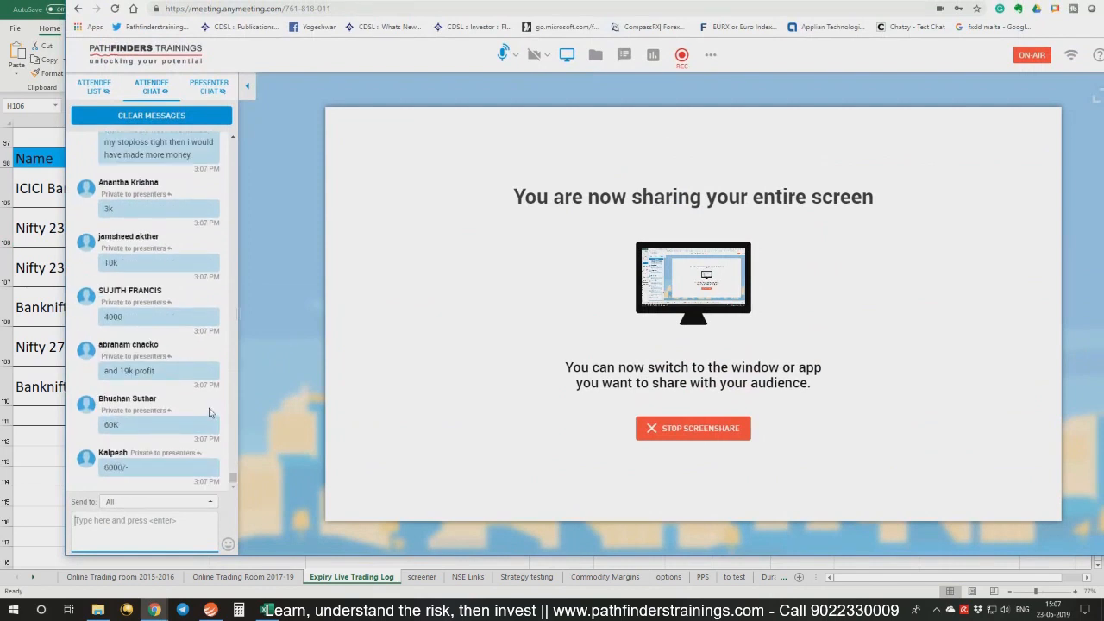
pyautogui.scroll(-3)
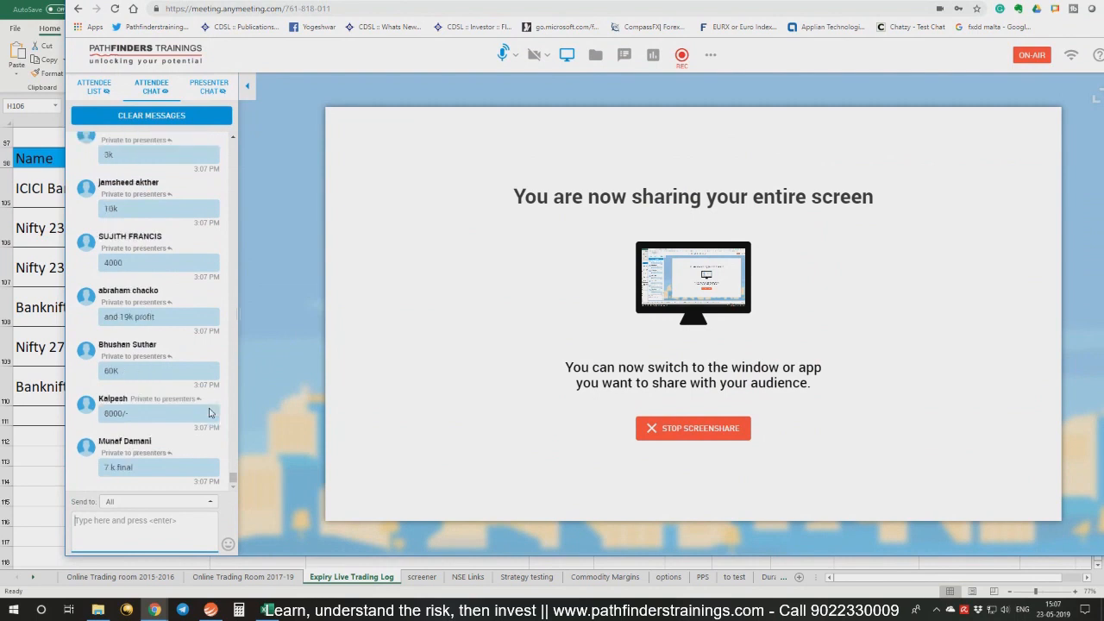
pyautogui.scroll(-3)
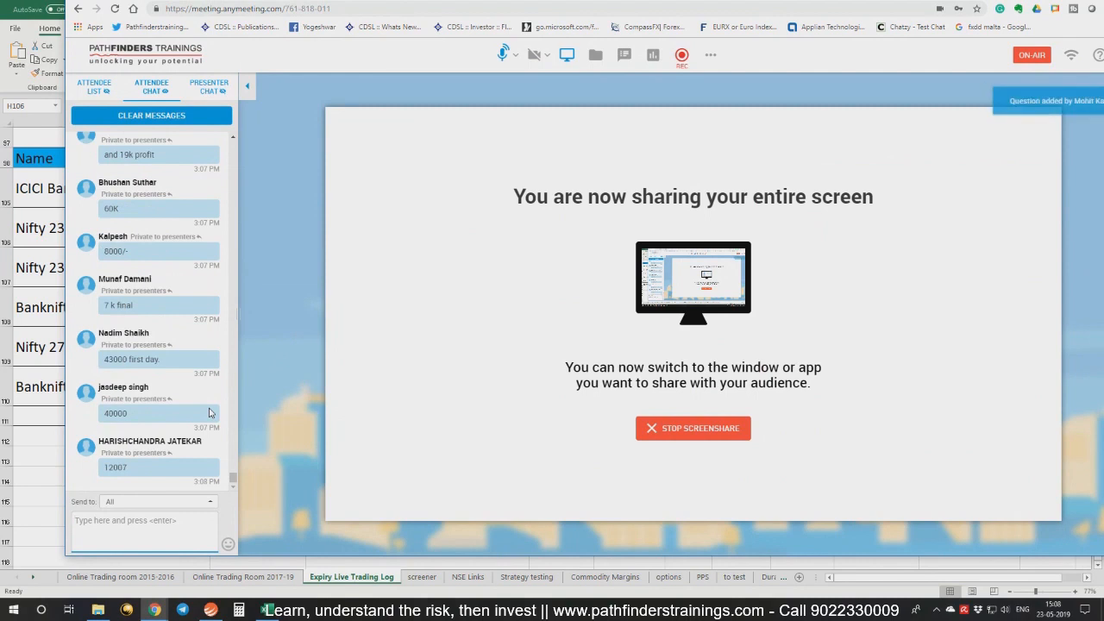
pyautogui.scroll(-3)
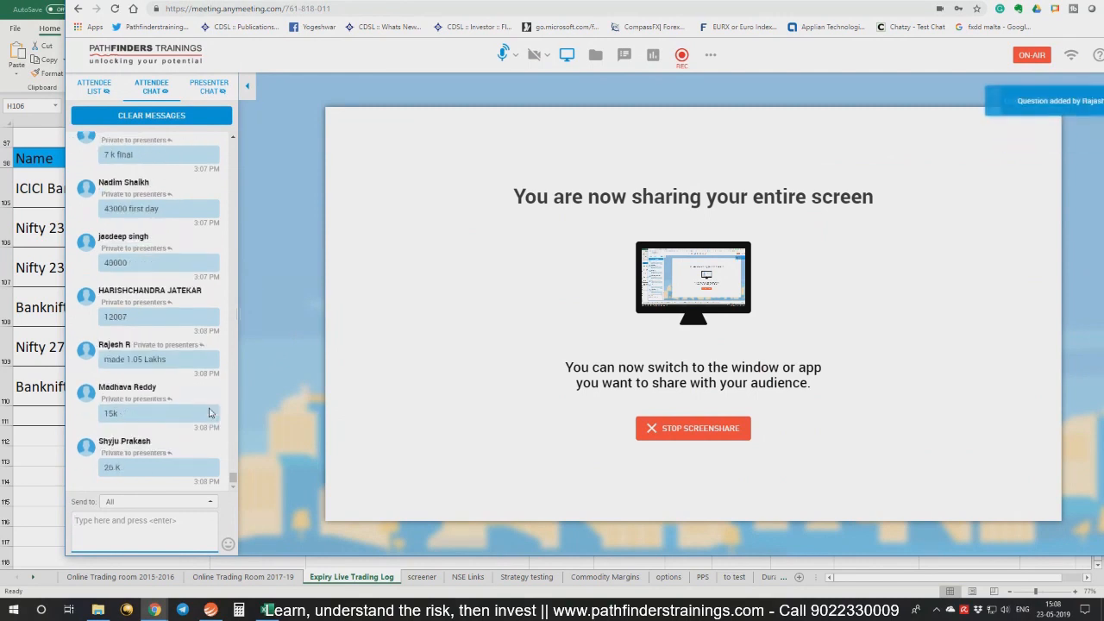
pyautogui.scroll(-3)
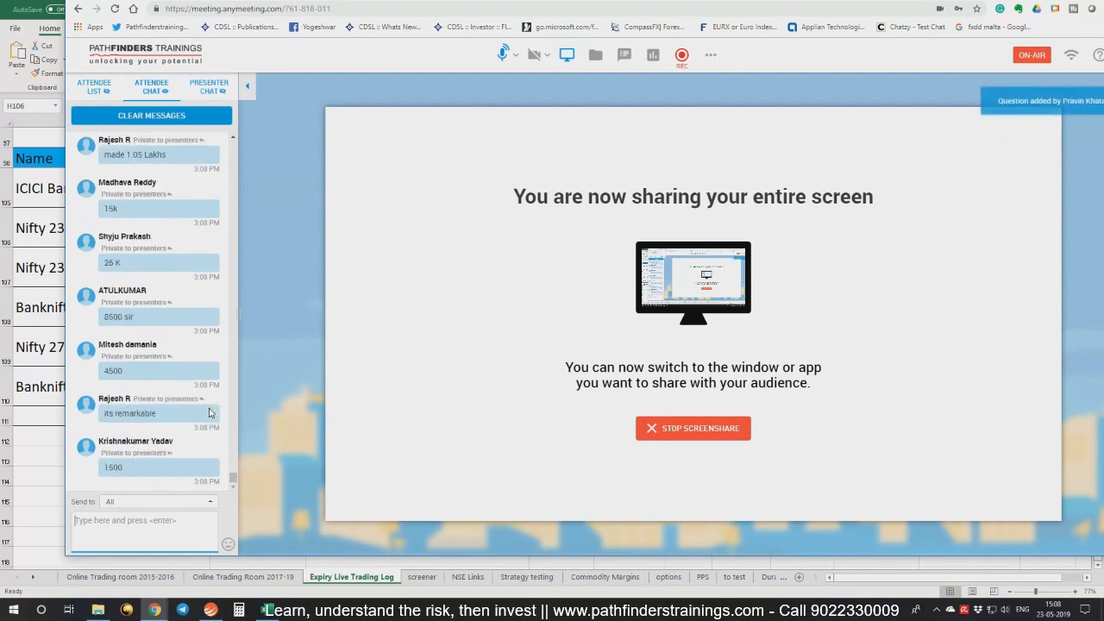
pyautogui.scroll(-3)
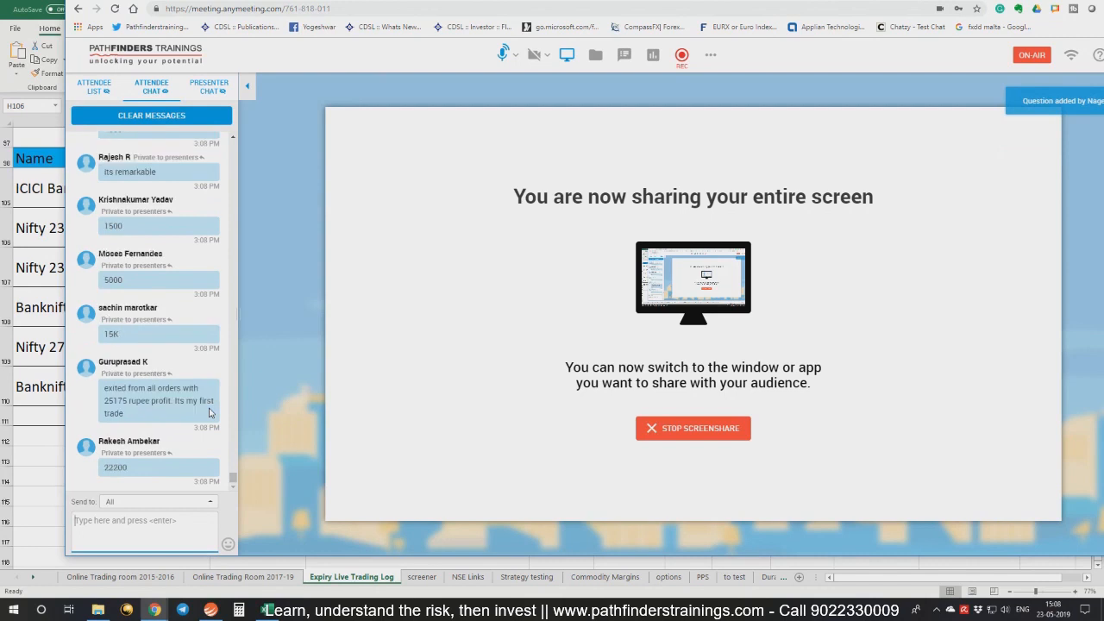
pyautogui.scroll(-3)
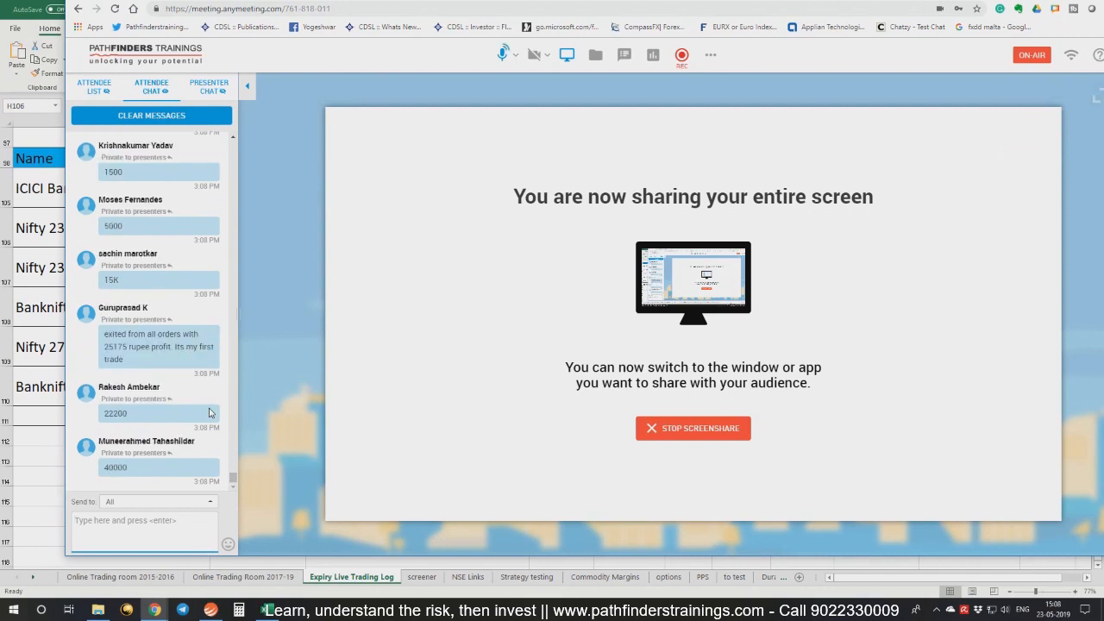
pyautogui.scroll(-3)
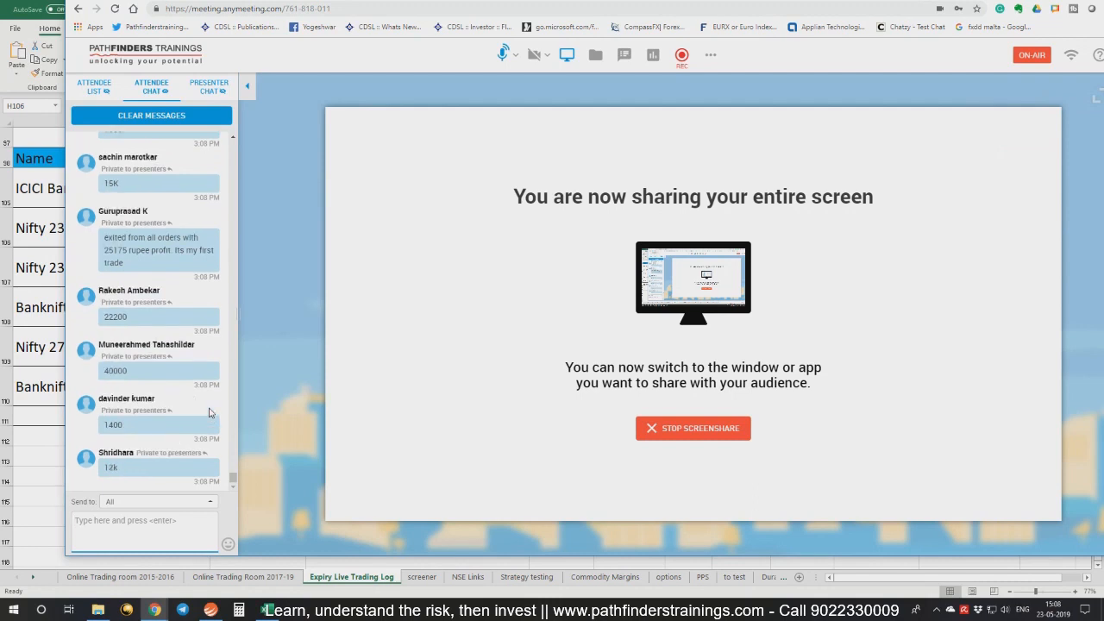
pyautogui.scroll(-3)
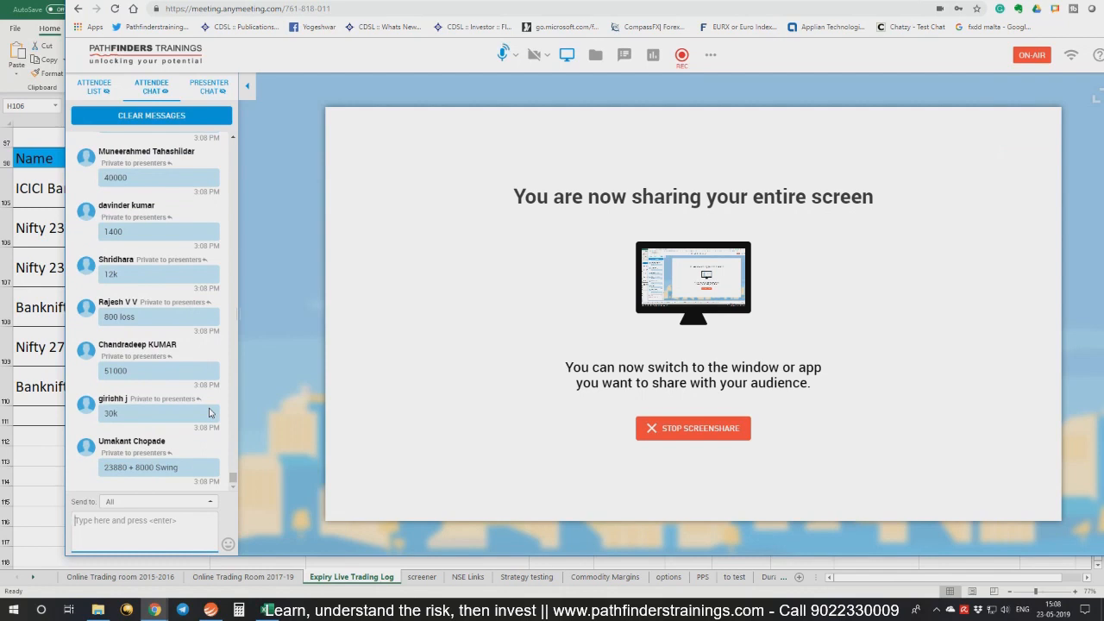
pyautogui.scroll(-3)
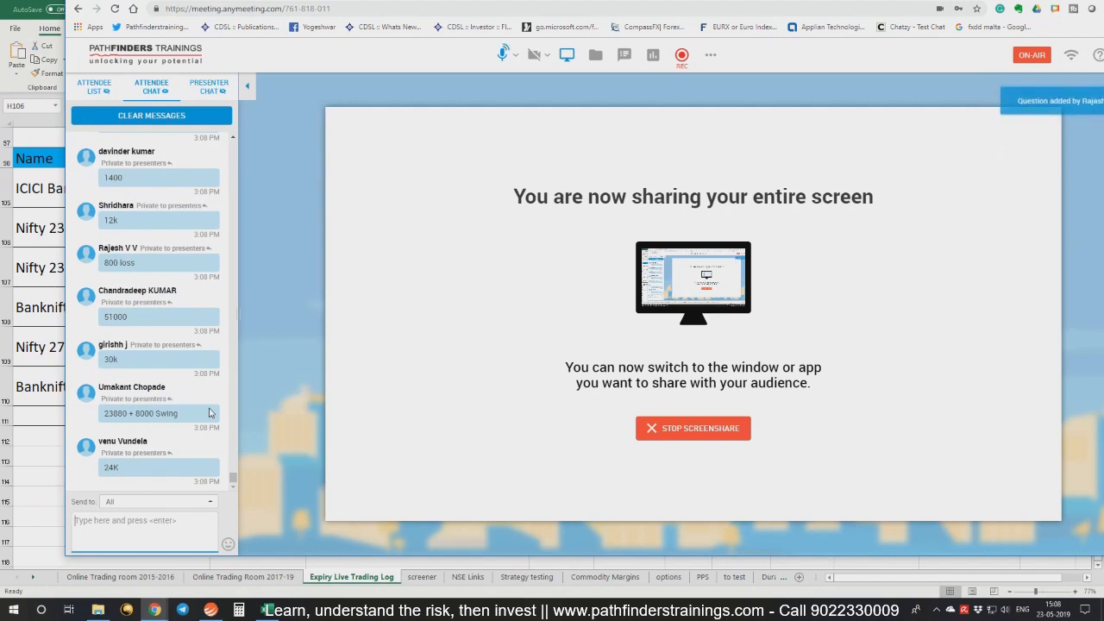
pyautogui.scroll(-3)
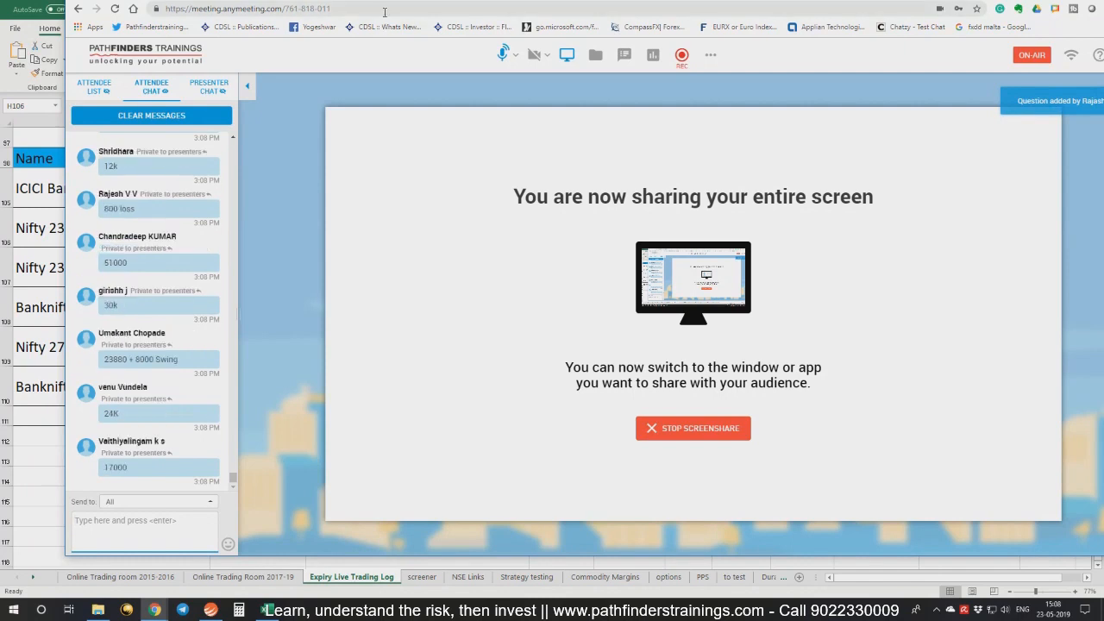